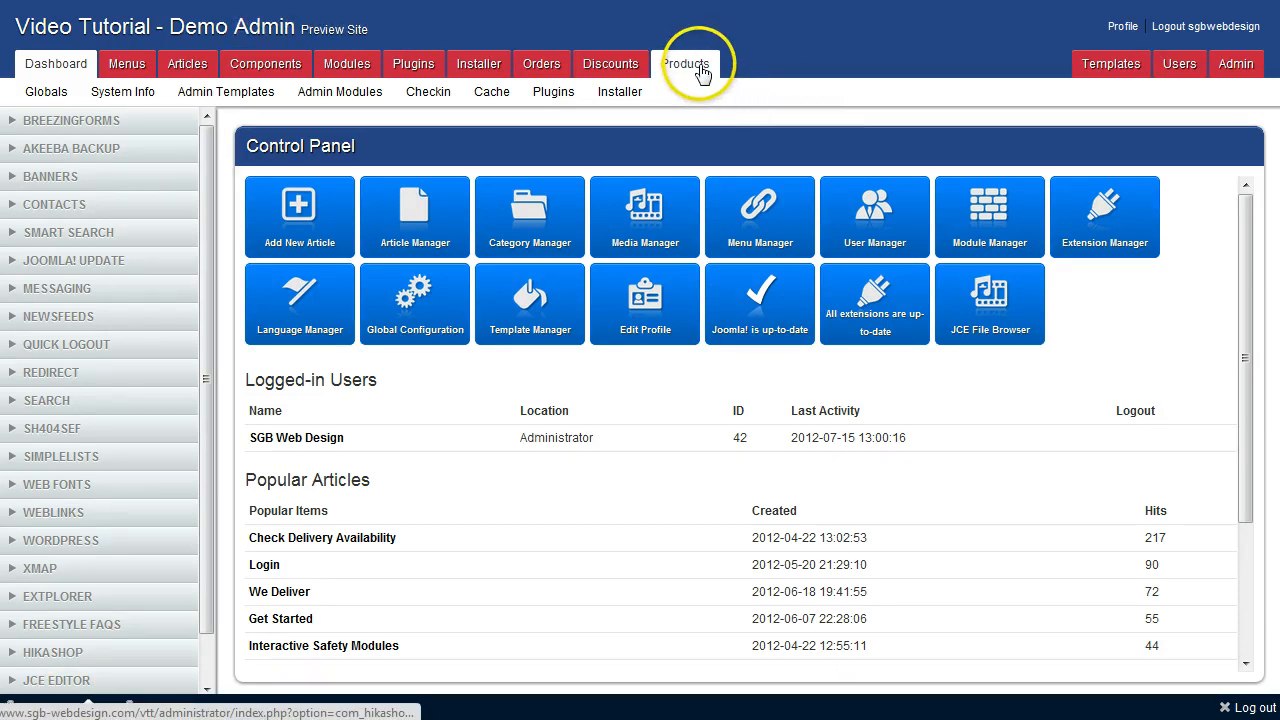
- Open HikaShop's Categories list from the Products menu
{"action": "left_click", "coordinate": [686, 63]}
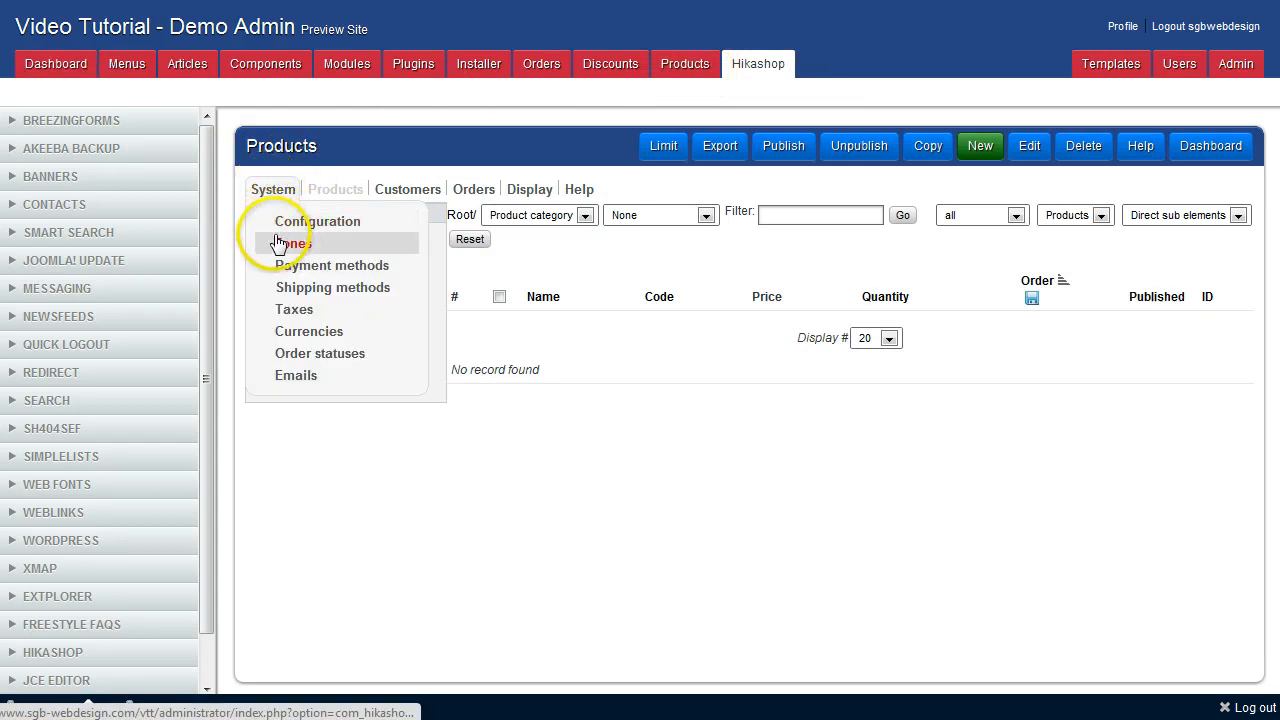
{"action": "left_click", "coordinate": [293, 243]}
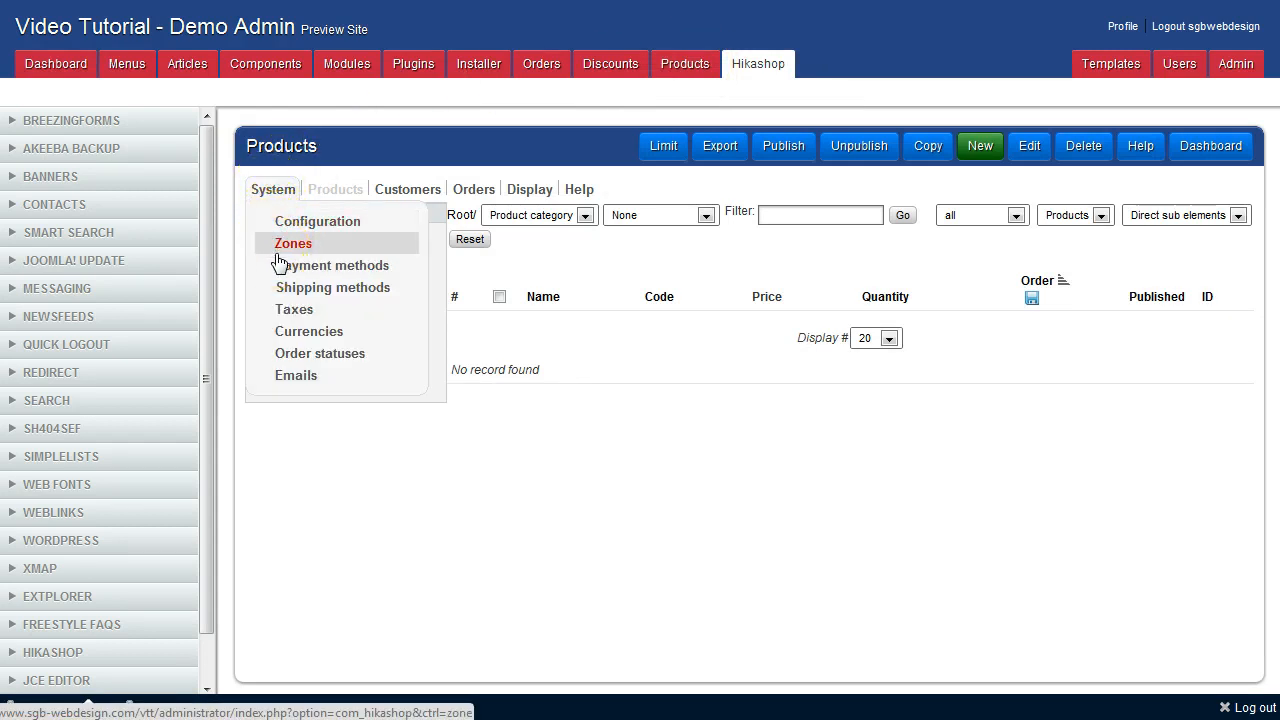
{"action": "left_click", "coordinate": [335, 189]}
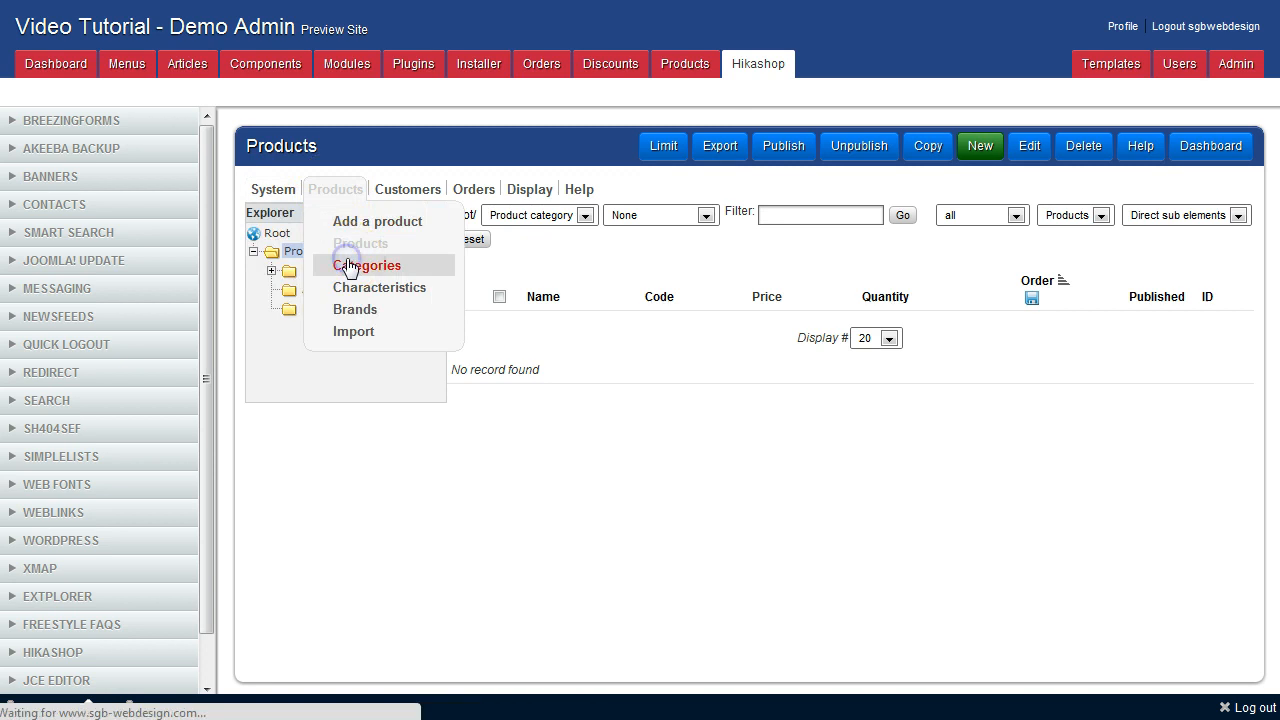
{"action": "left_click", "coordinate": [367, 265]}
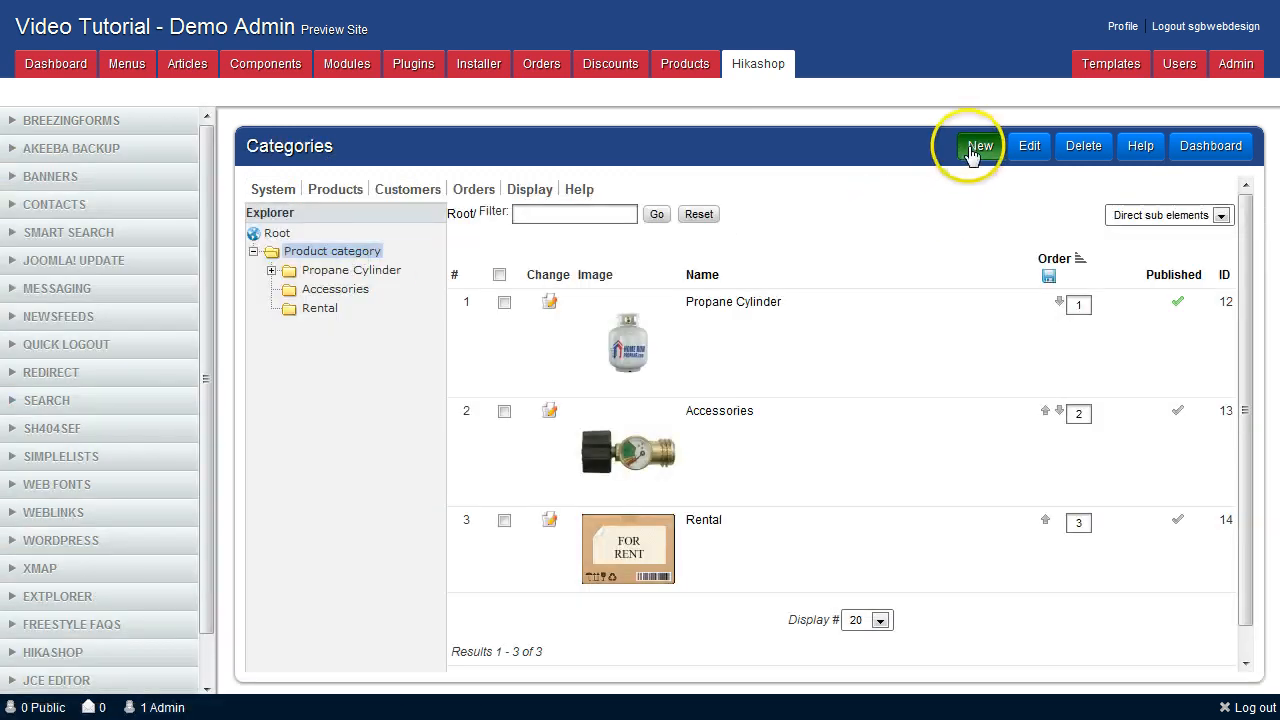
- Create a new category named 'Test Product Category'
{"action": "left_click", "coordinate": [978, 145]}
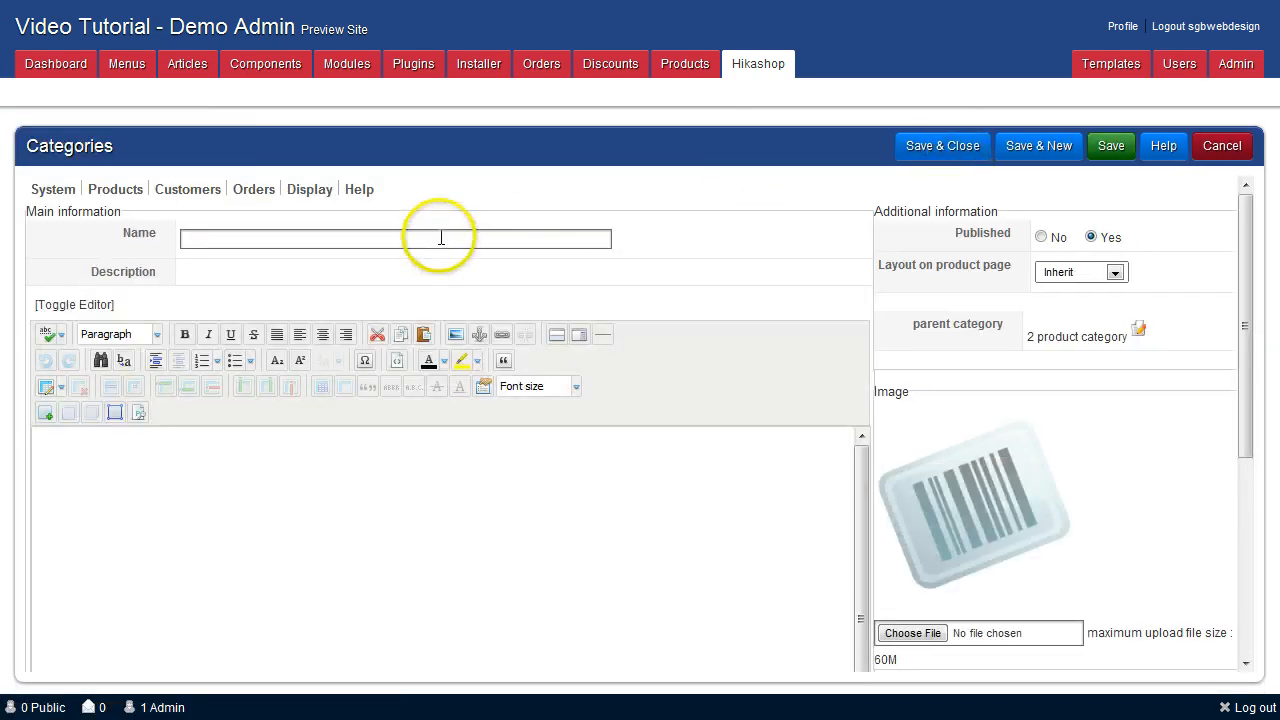
{"action": "type", "text": "Test"}
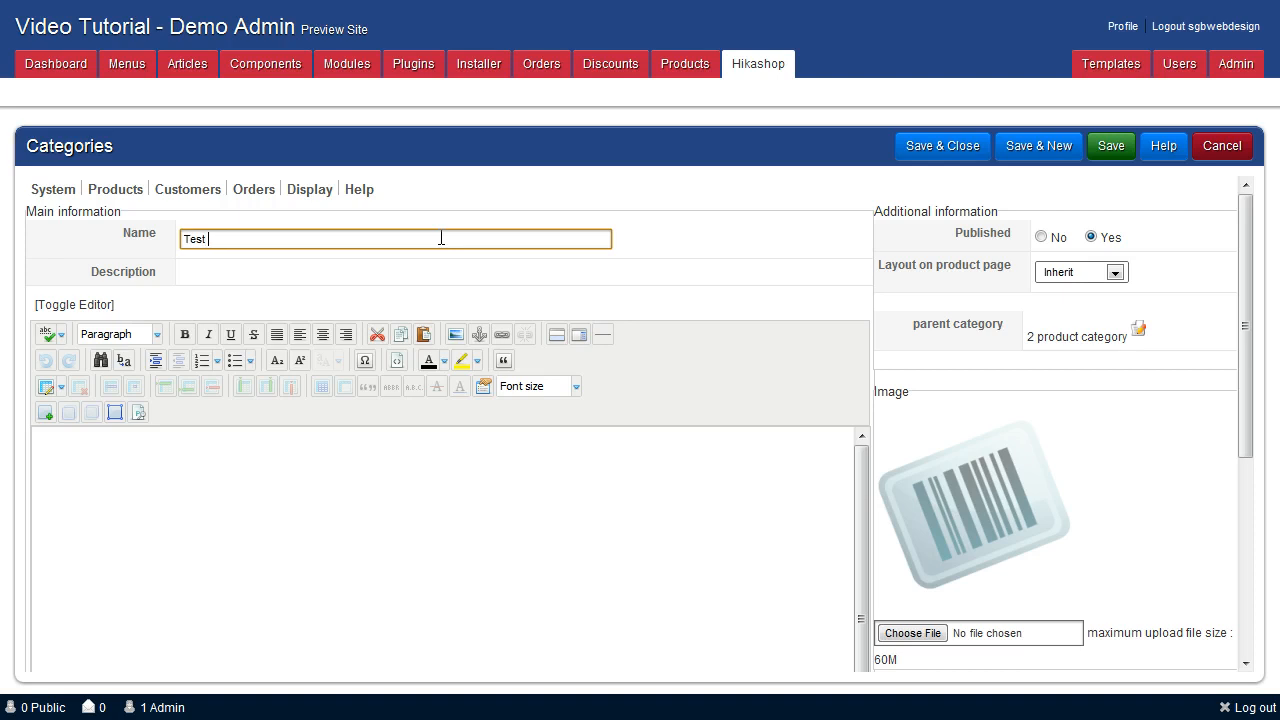
{"action": "type", "text": "PRoduc"}
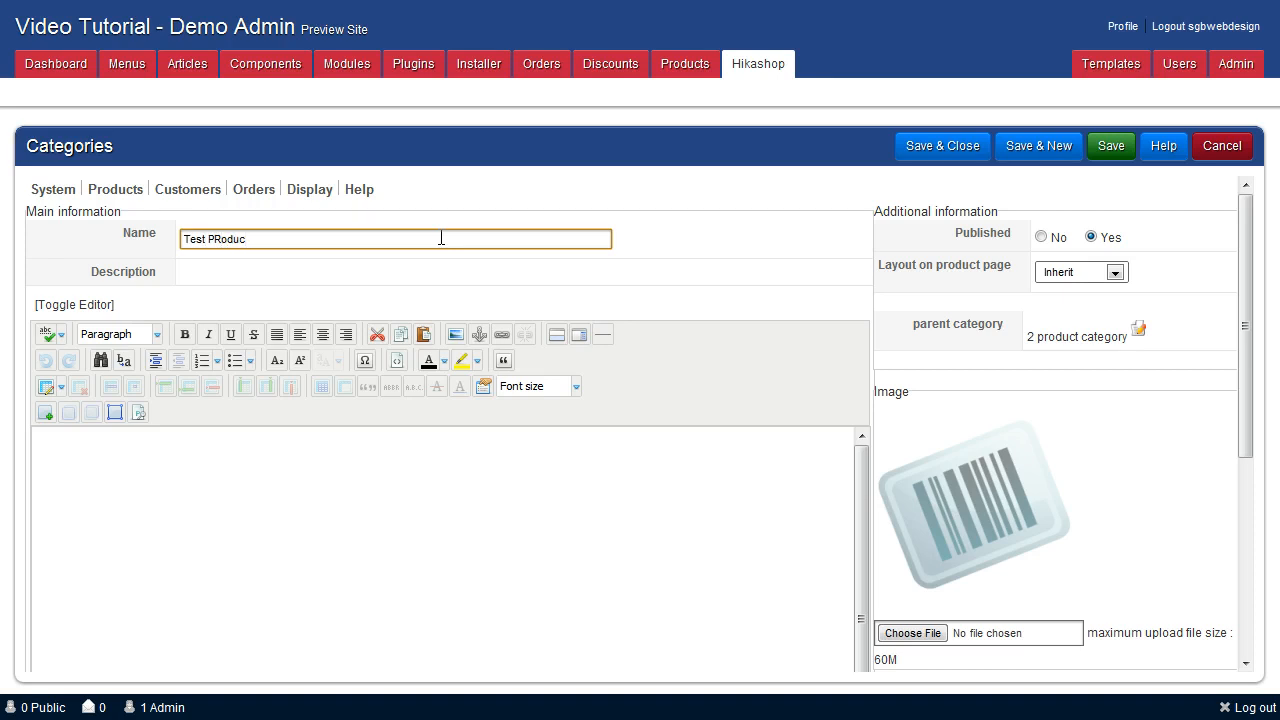
{"action": "key", "text": "BackSpace"}
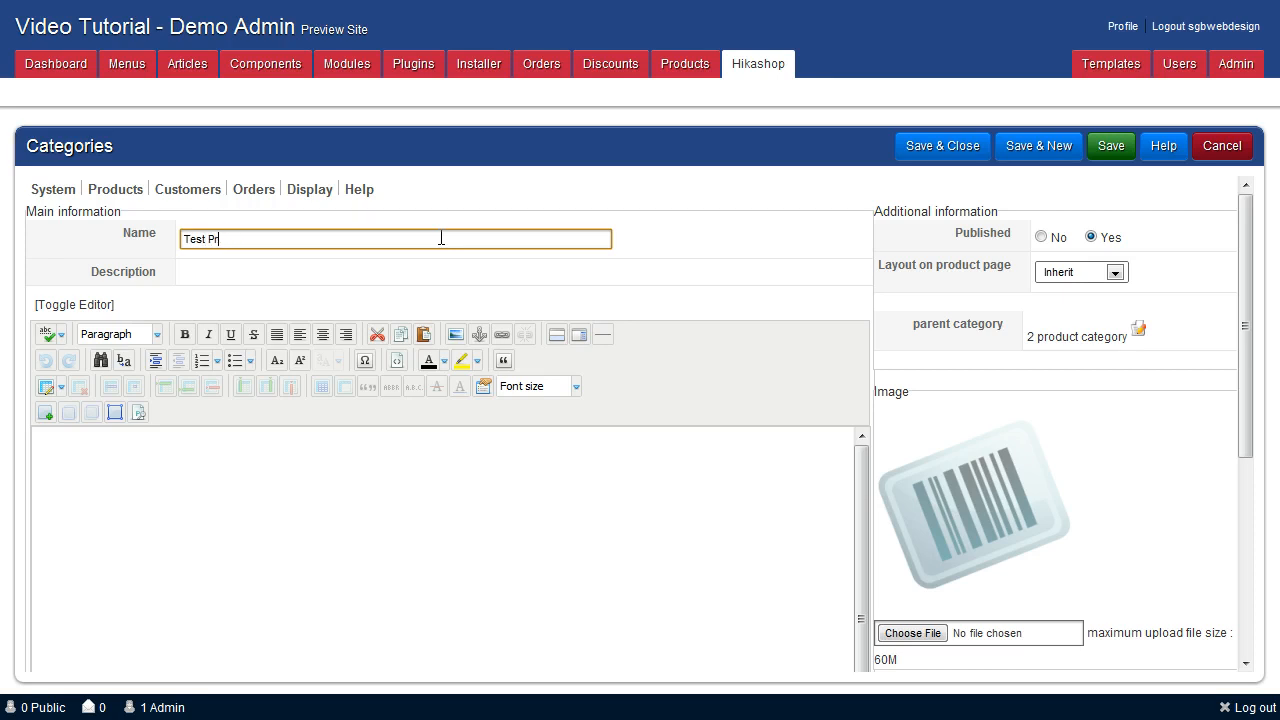
{"action": "type", "text": "oduct Cat"}
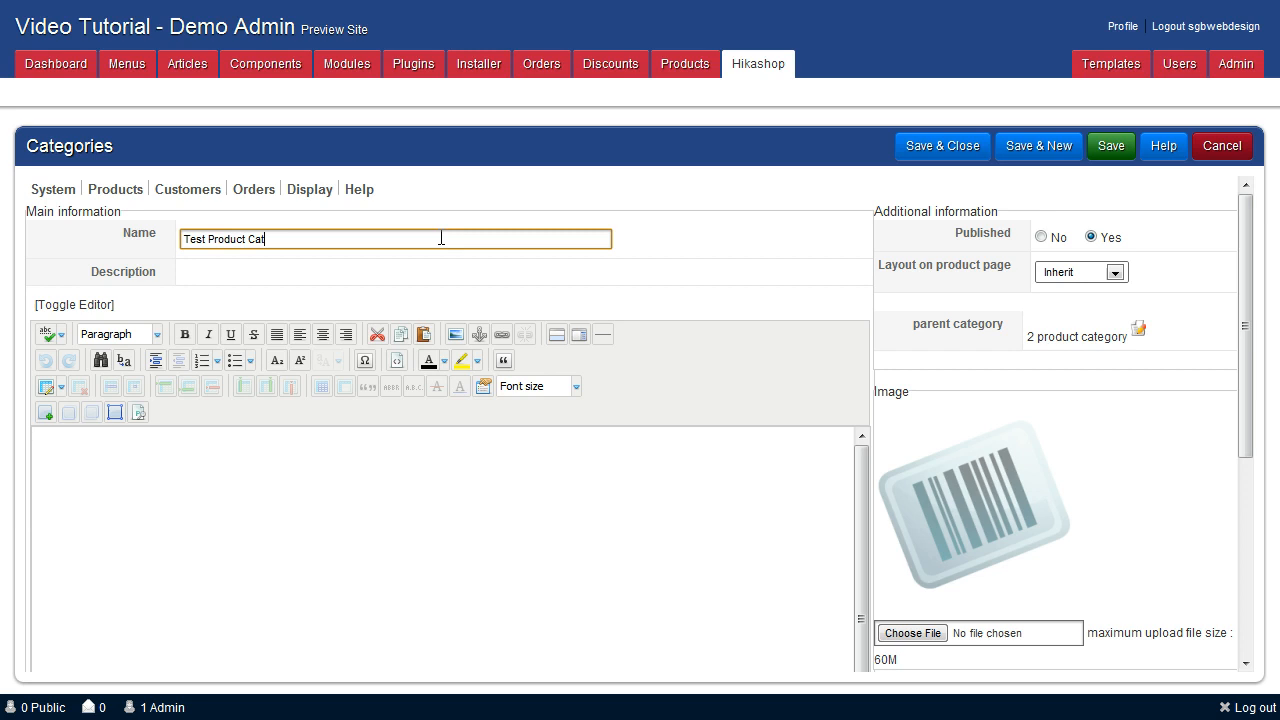
{"action": "type", "text": "egory"}
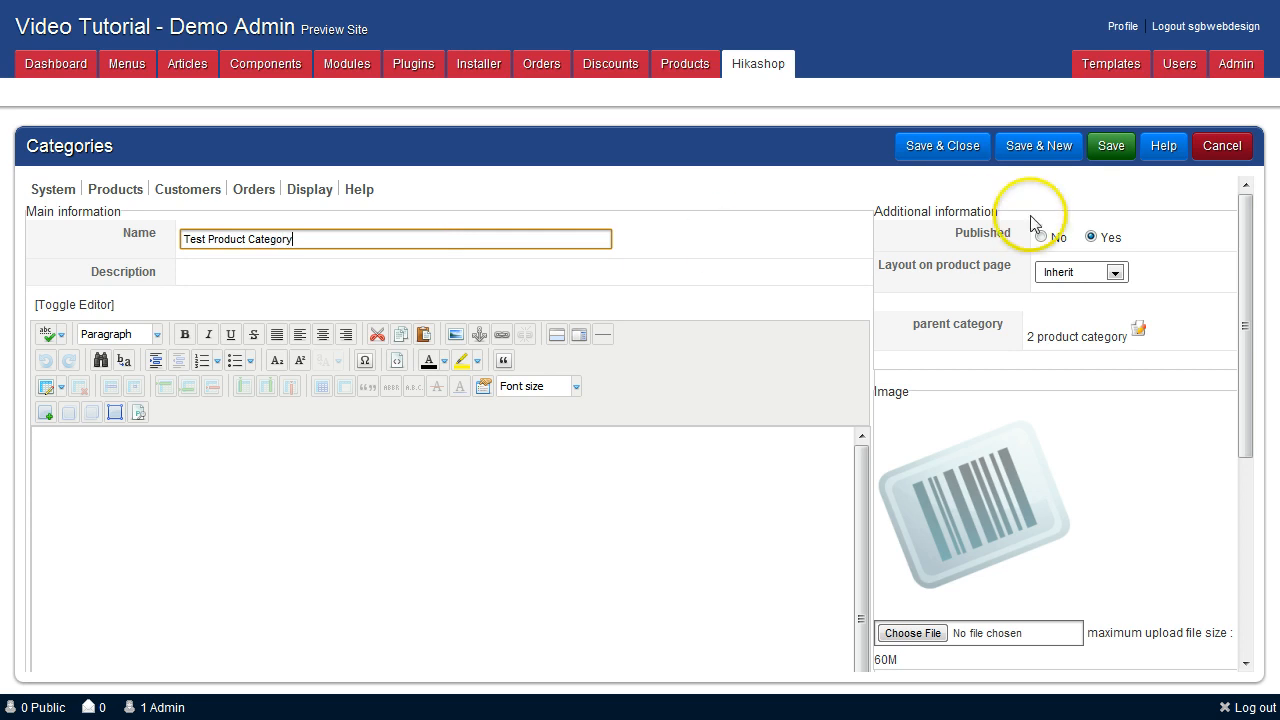
- Attach 20 lbs Tank.jpg as the category's image
{"action": "scroll", "scroll_direction": "down", "scroll_amount": 3}
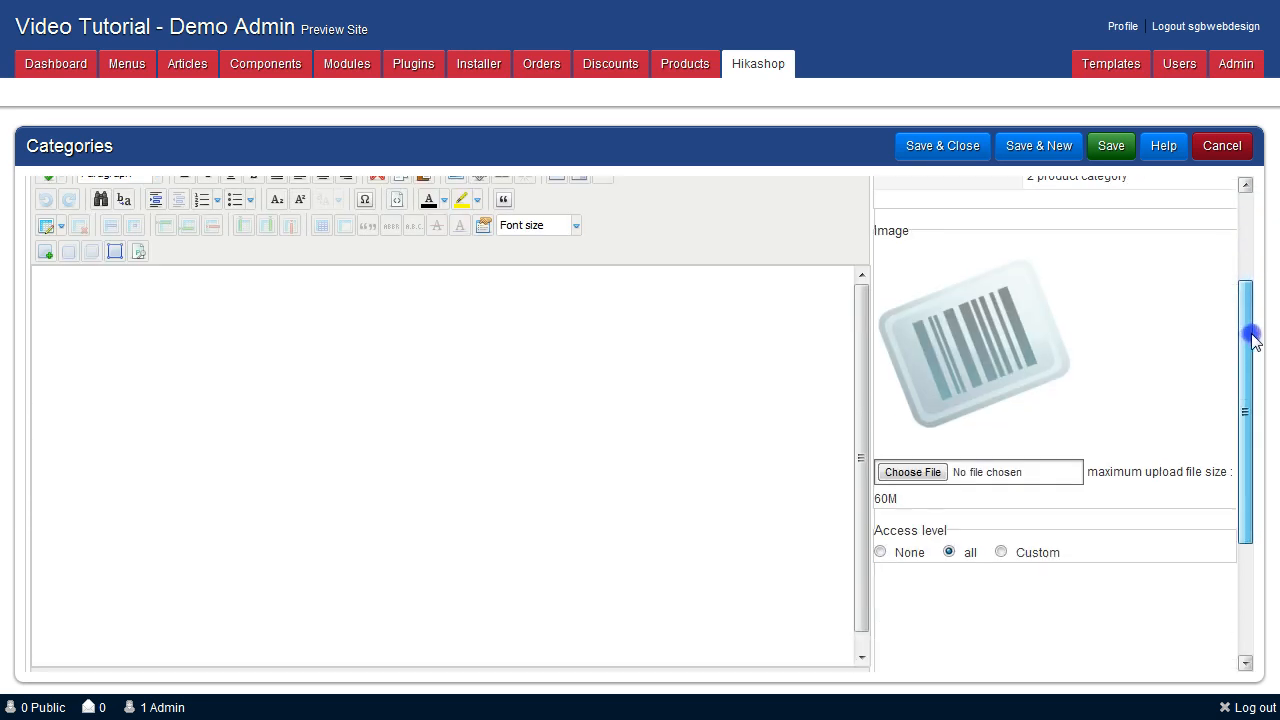
{"action": "left_click", "coordinate": [911, 471]}
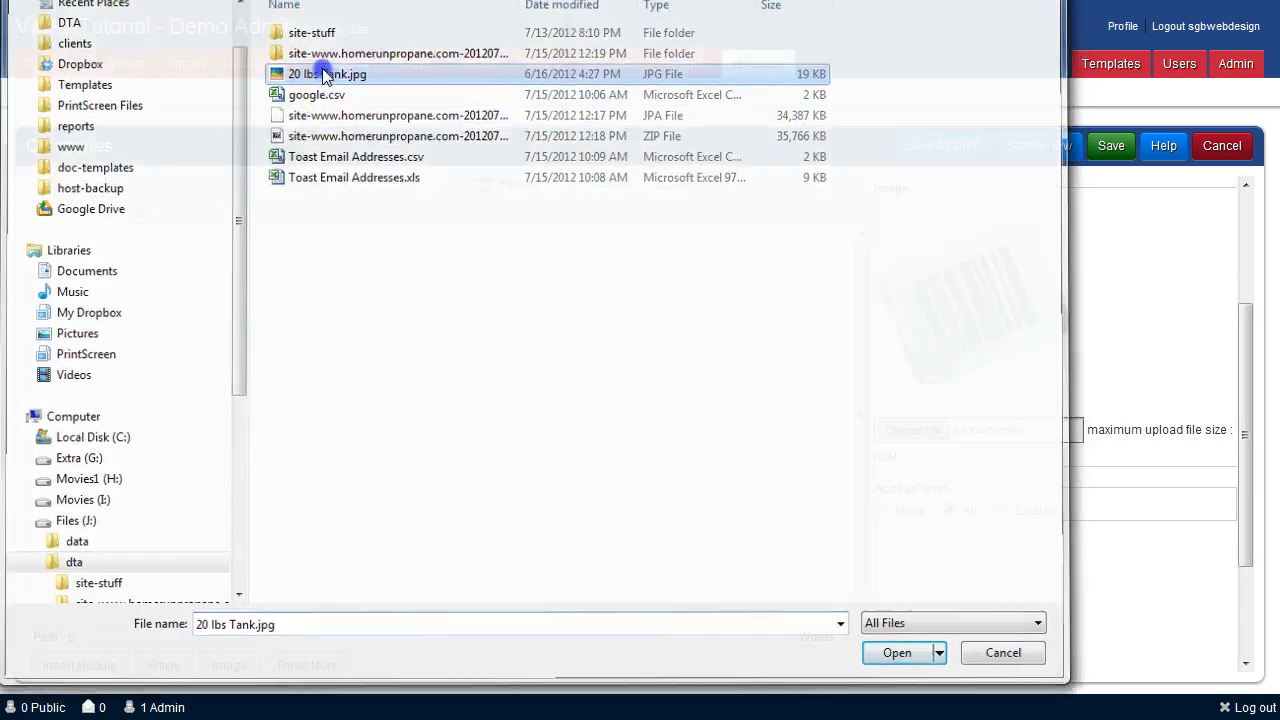
{"action": "left_click", "coordinate": [897, 652]}
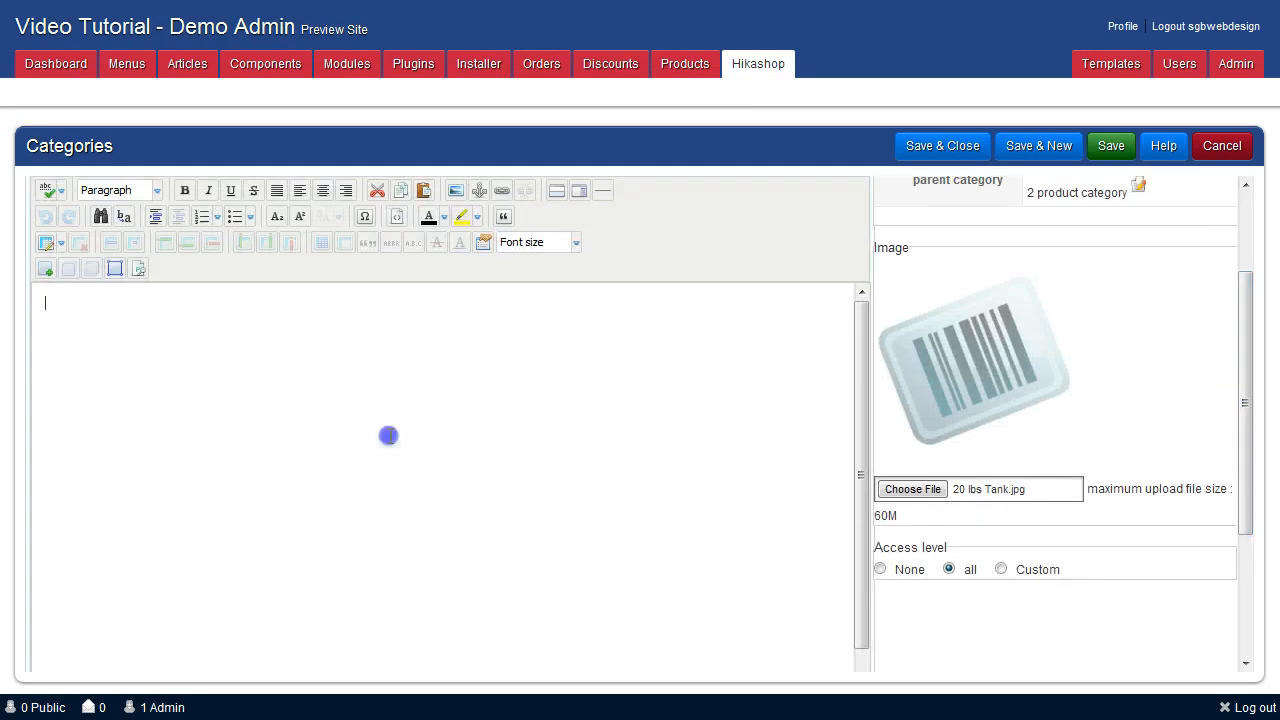
- Enter 'Description if wanted' as the category description
{"action": "type", "text": "Description"}
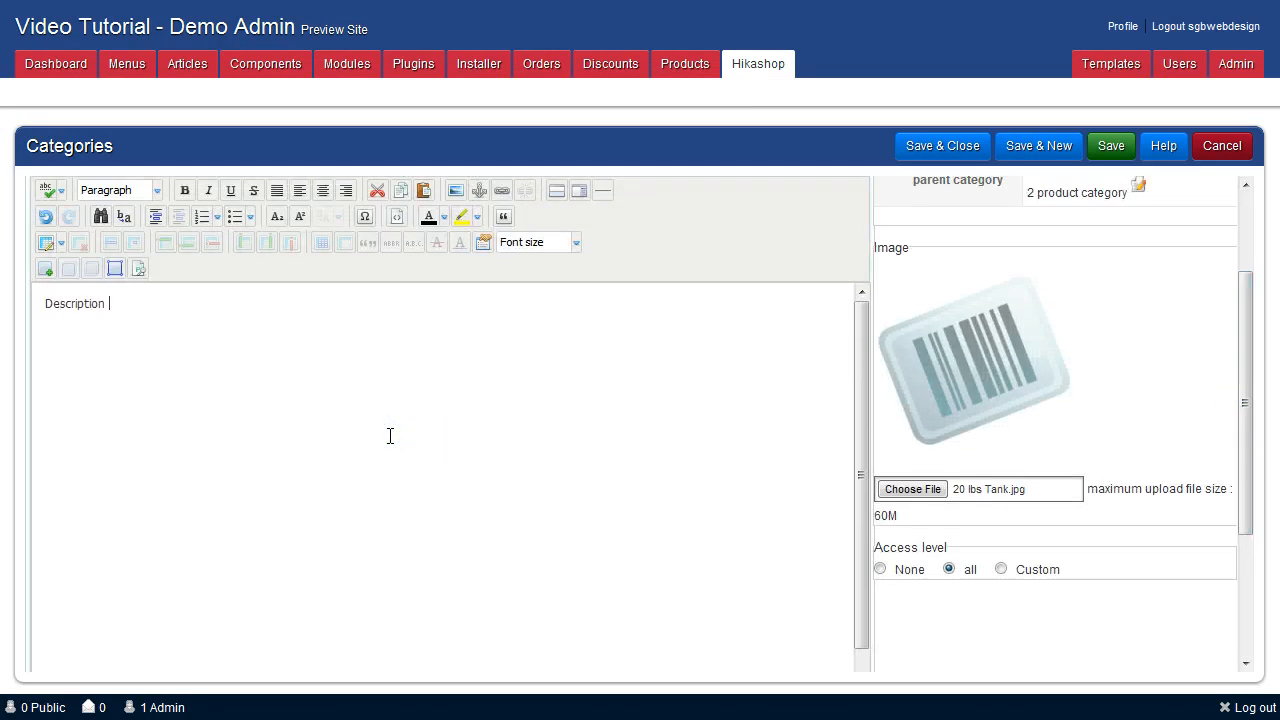
{"action": "type", "text": "if wanted"}
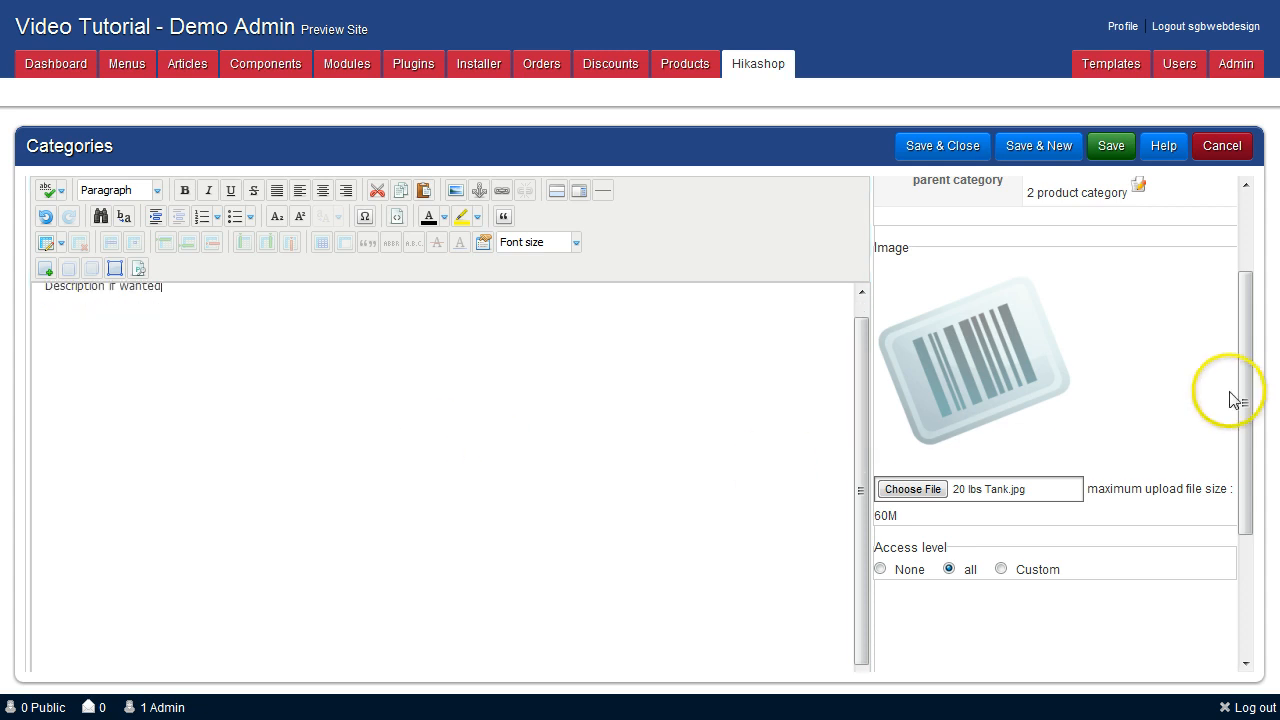
{"action": "scroll", "scroll_direction": "down", "scroll_amount": 3}
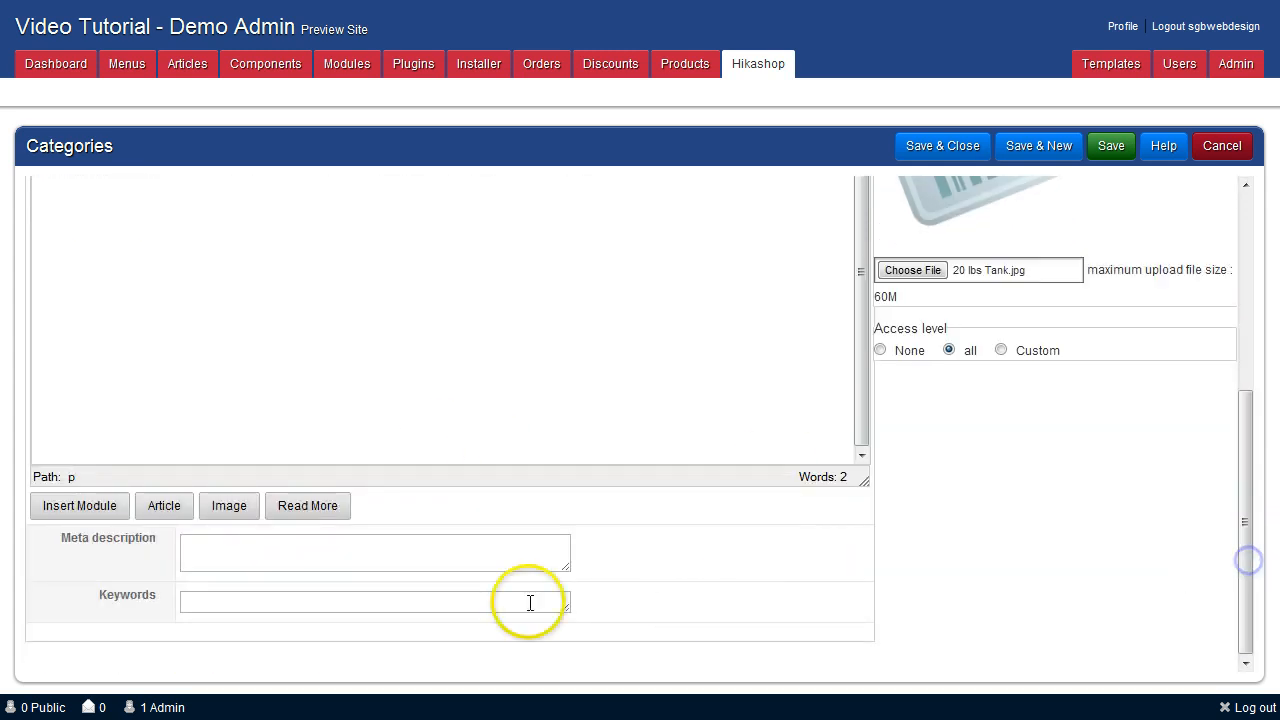
- Enter meta description 'Meta Description used for SEO' and keywords 'keywords of products for'
{"action": "left_click", "coordinate": [374, 552]}
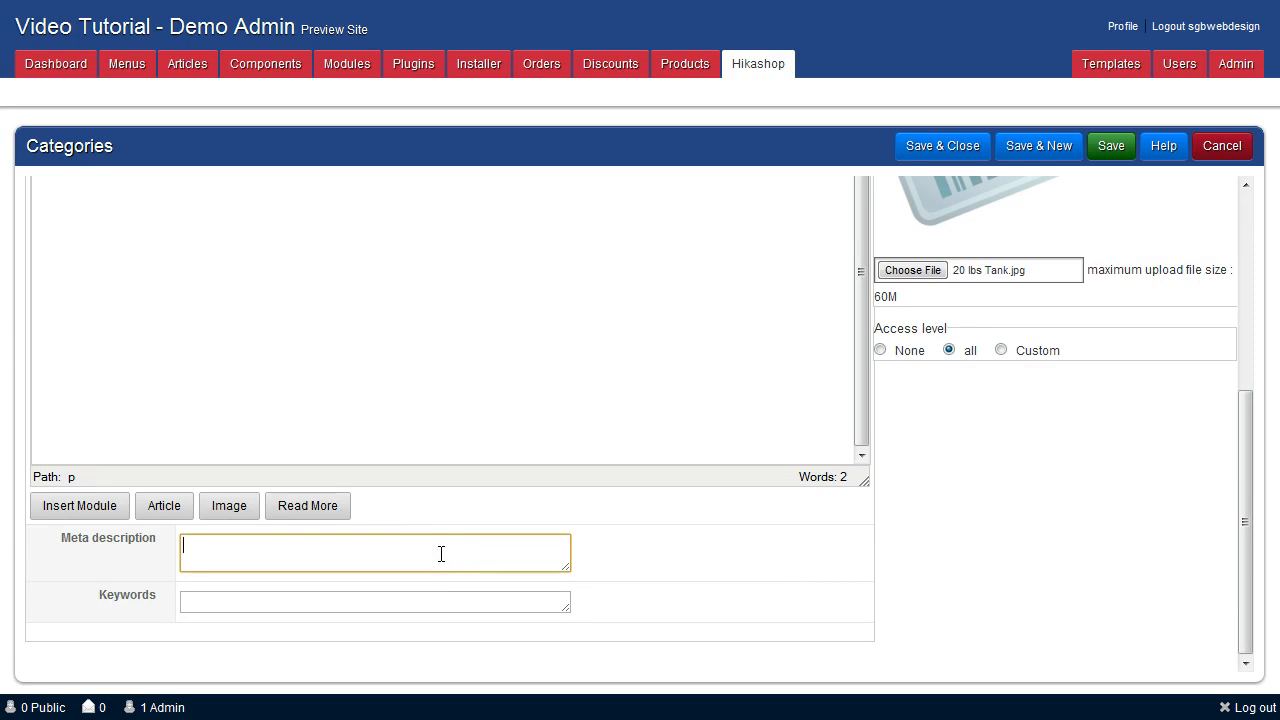
{"action": "type", "text": "Meta"}
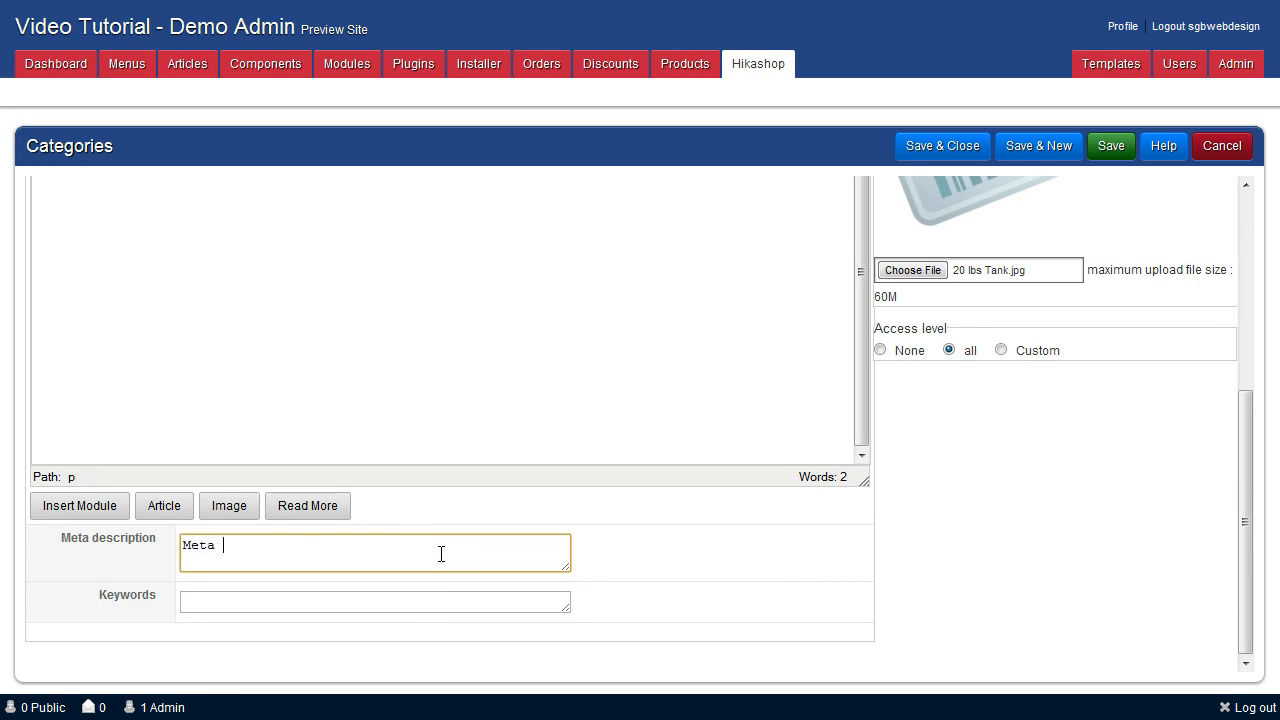
{"action": "type", "text": "Description used for SEO"}
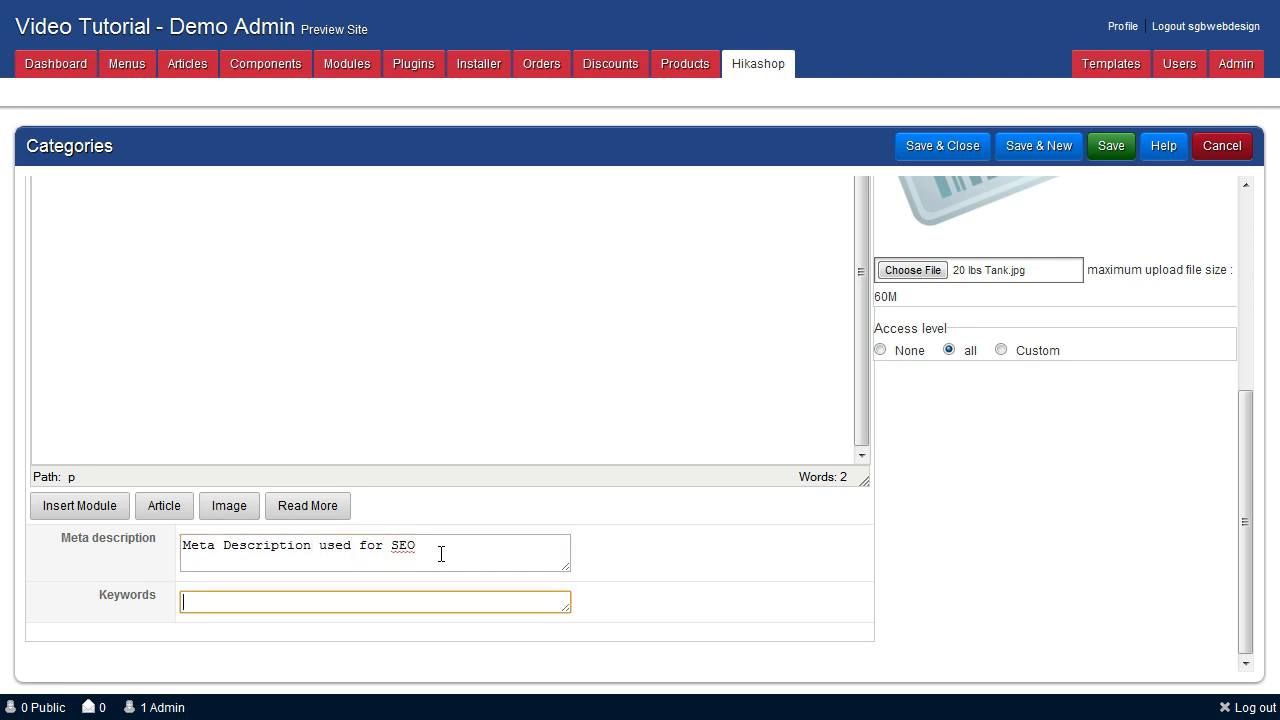
{"action": "type", "text": "keywords"}
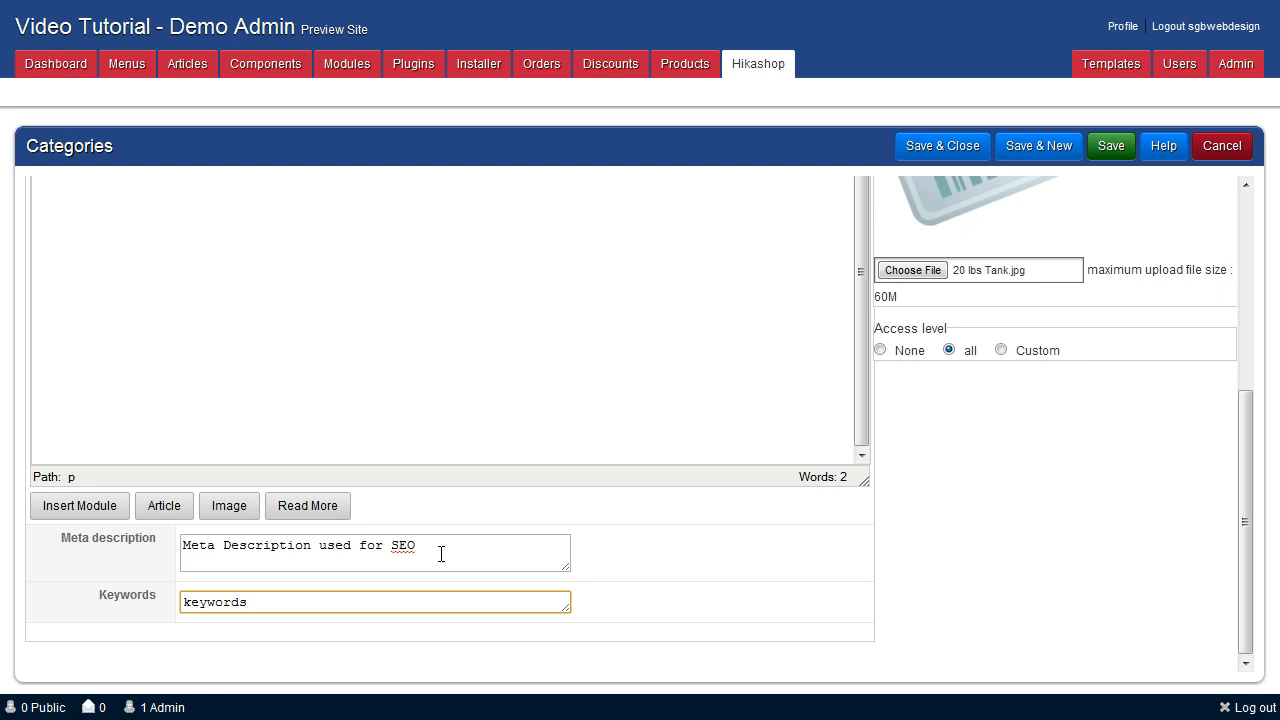
{"action": "type", "text": "of pri"}
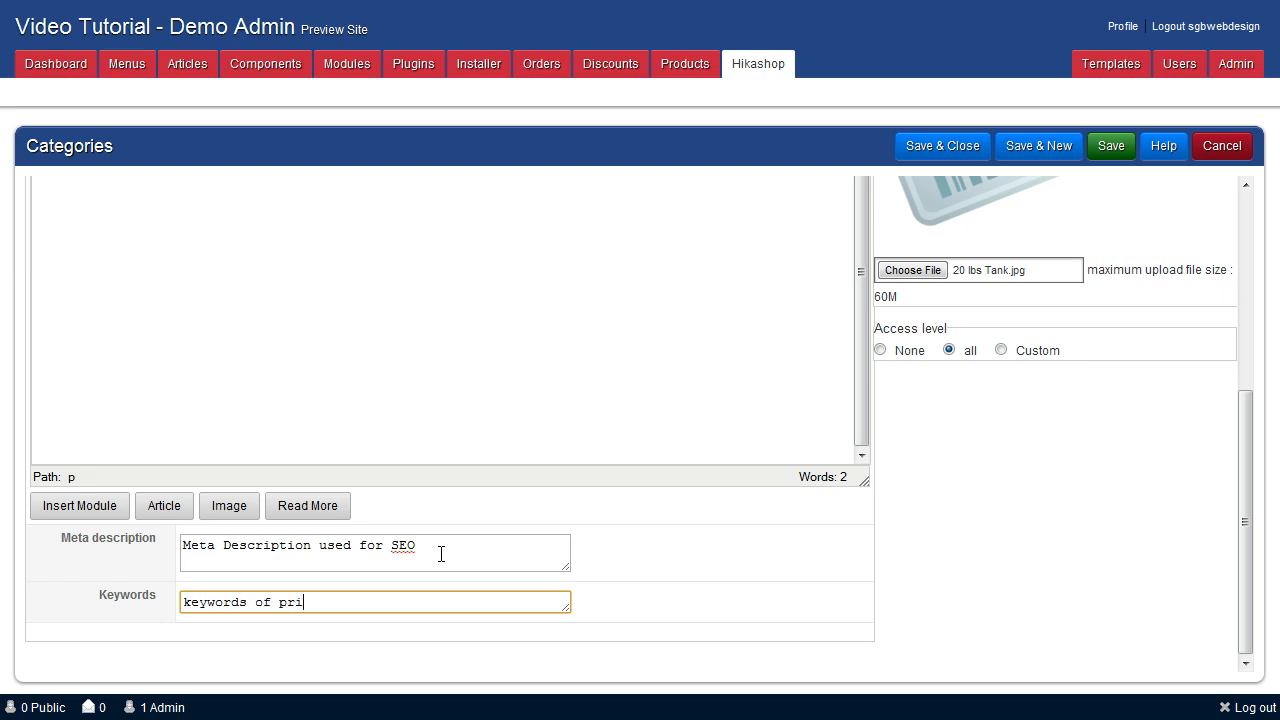
{"action": "type", "text": "o0"}
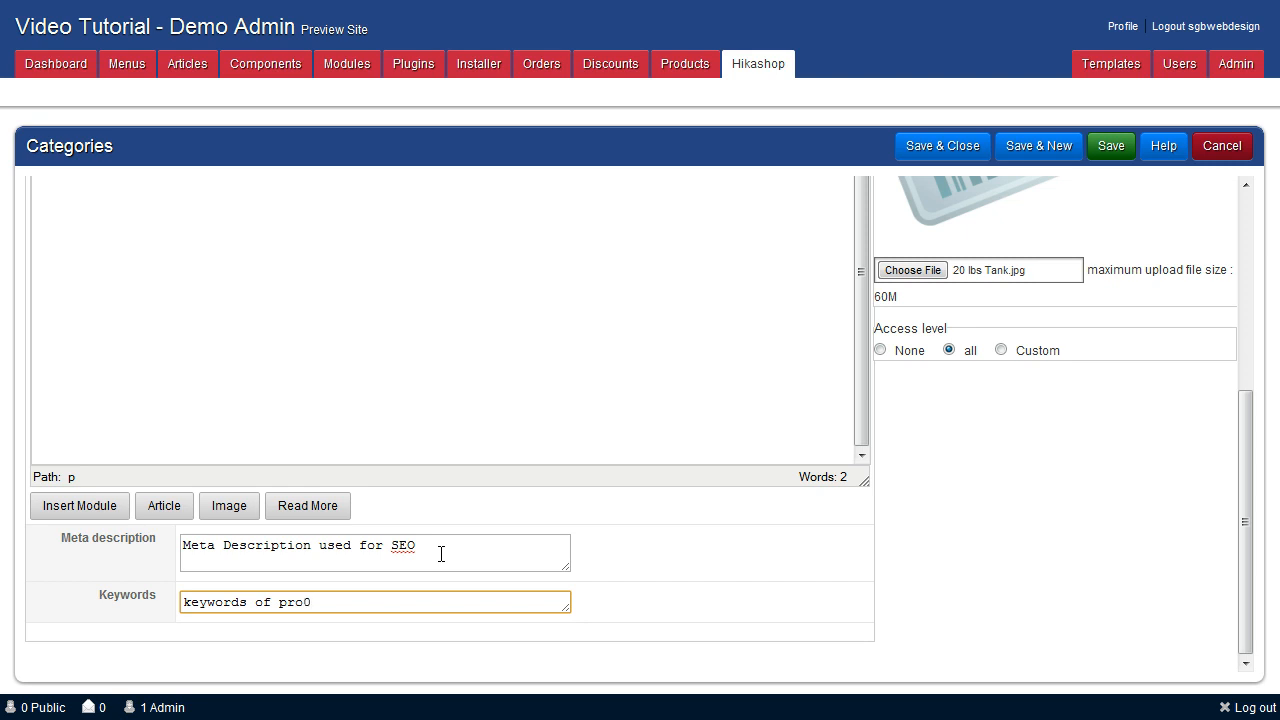
{"action": "key", "text": "Backspace"}
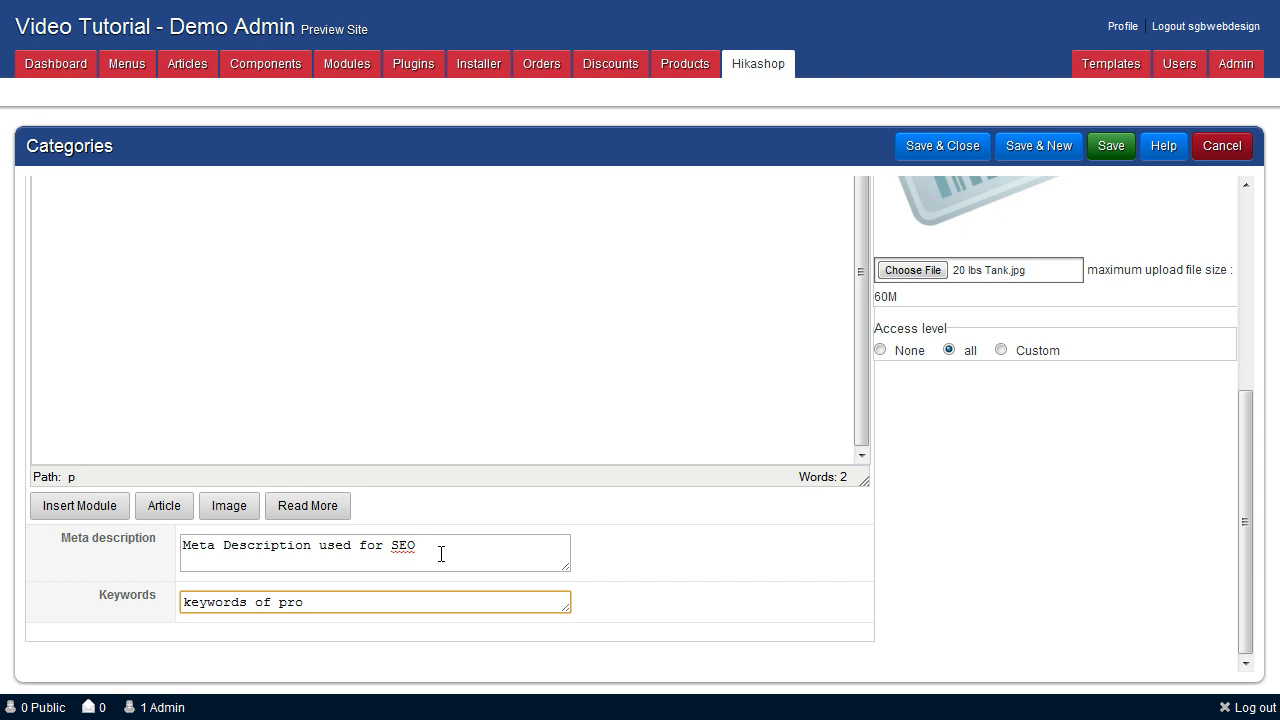
{"action": "type", "text": "products for"}
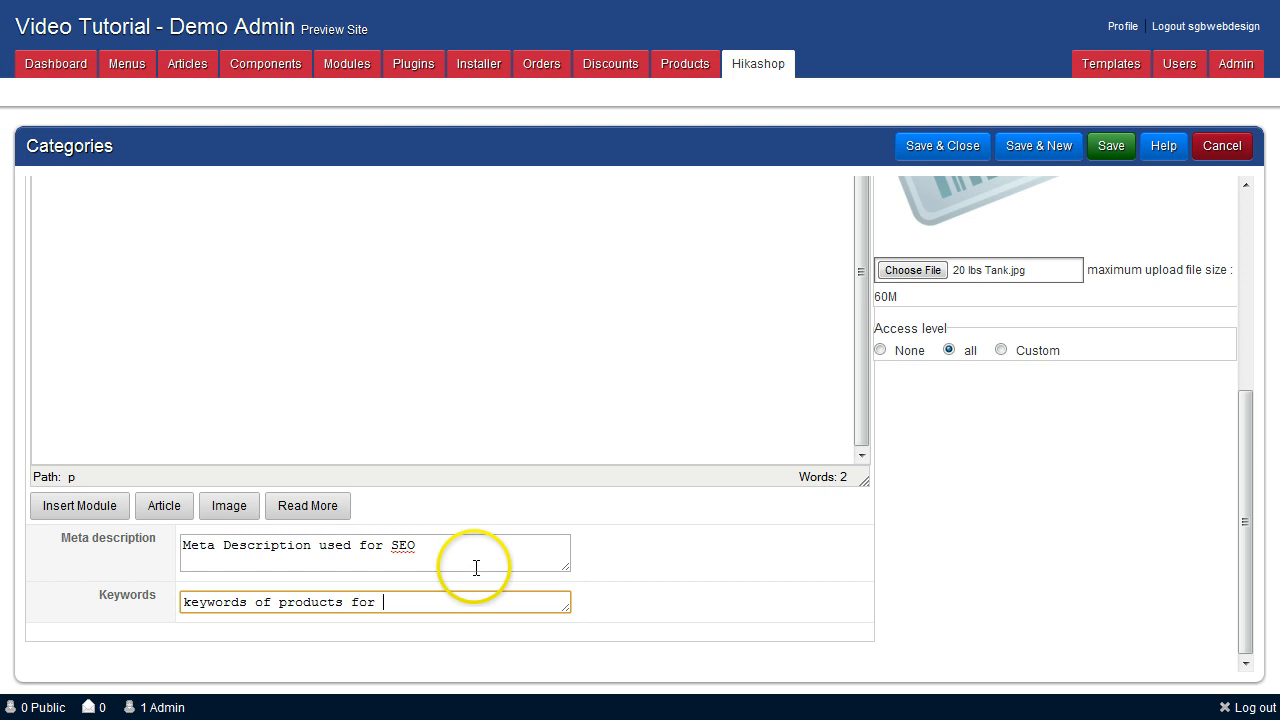
{"action": "type", "text": "SEO"}
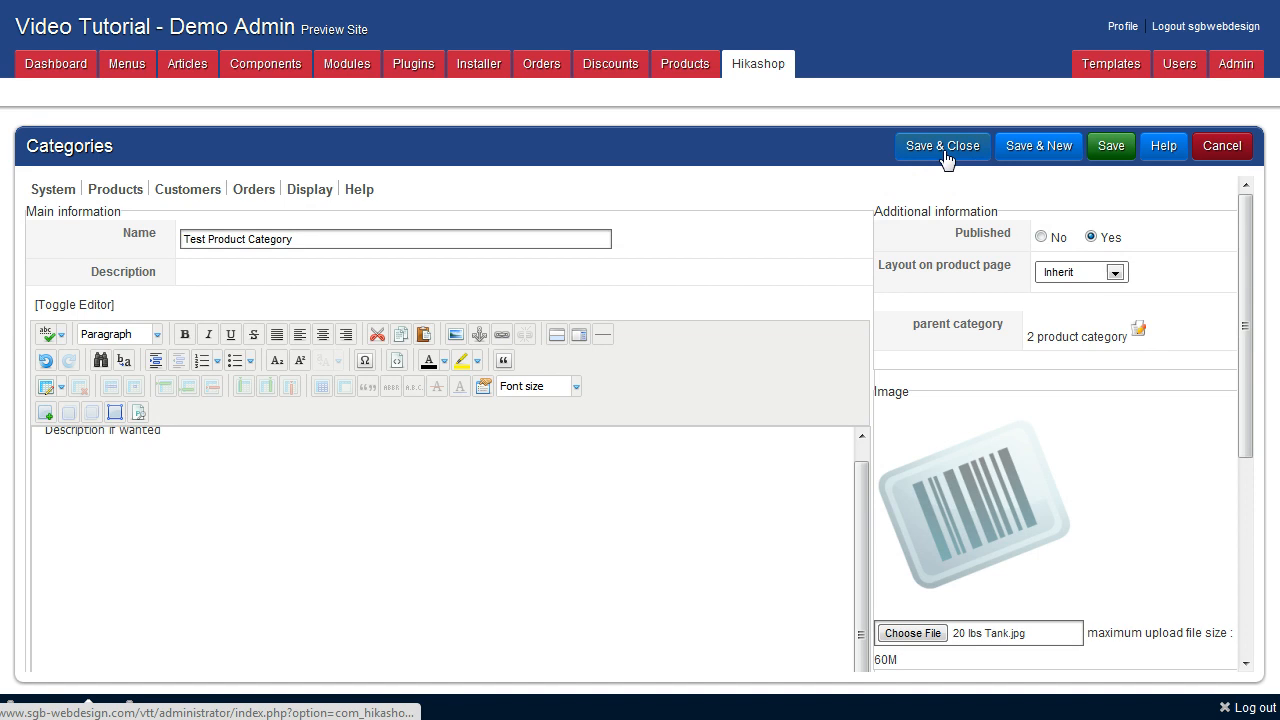
- Save Test Product Category and view its empty product list
{"action": "left_click", "coordinate": [941, 145]}
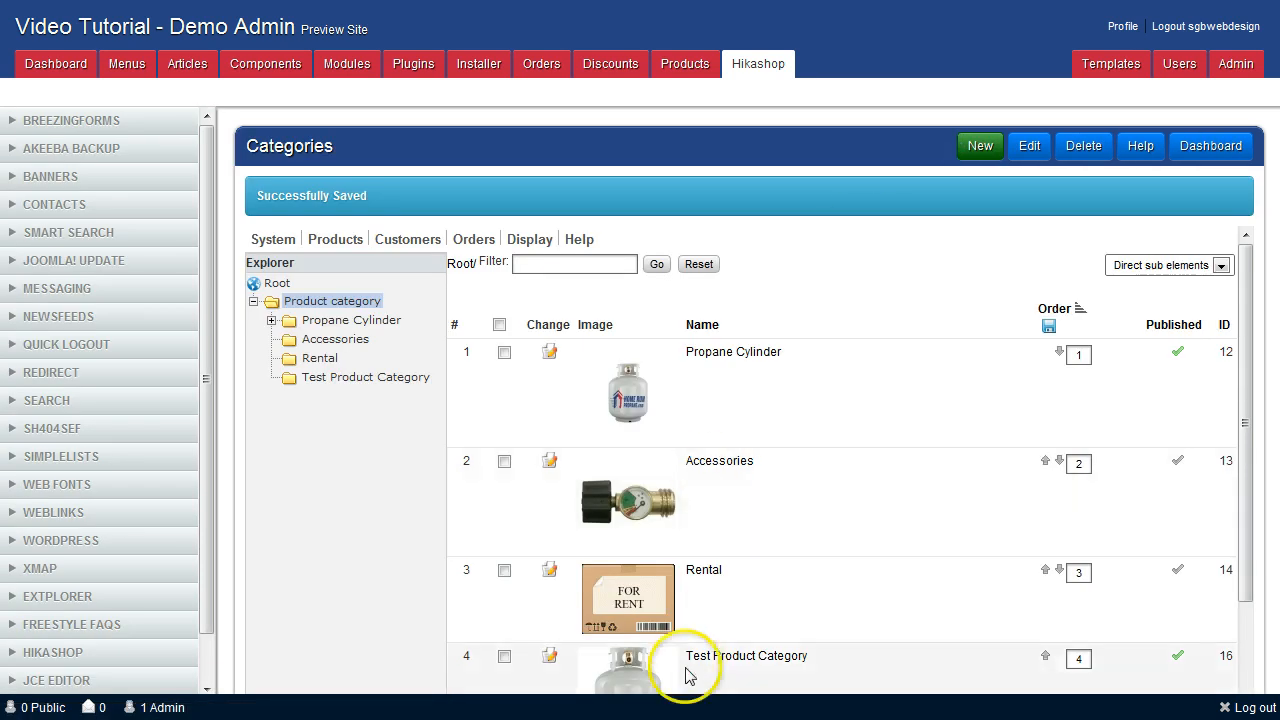
{"action": "scroll", "scroll_direction": "down", "scroll_amount": 3}
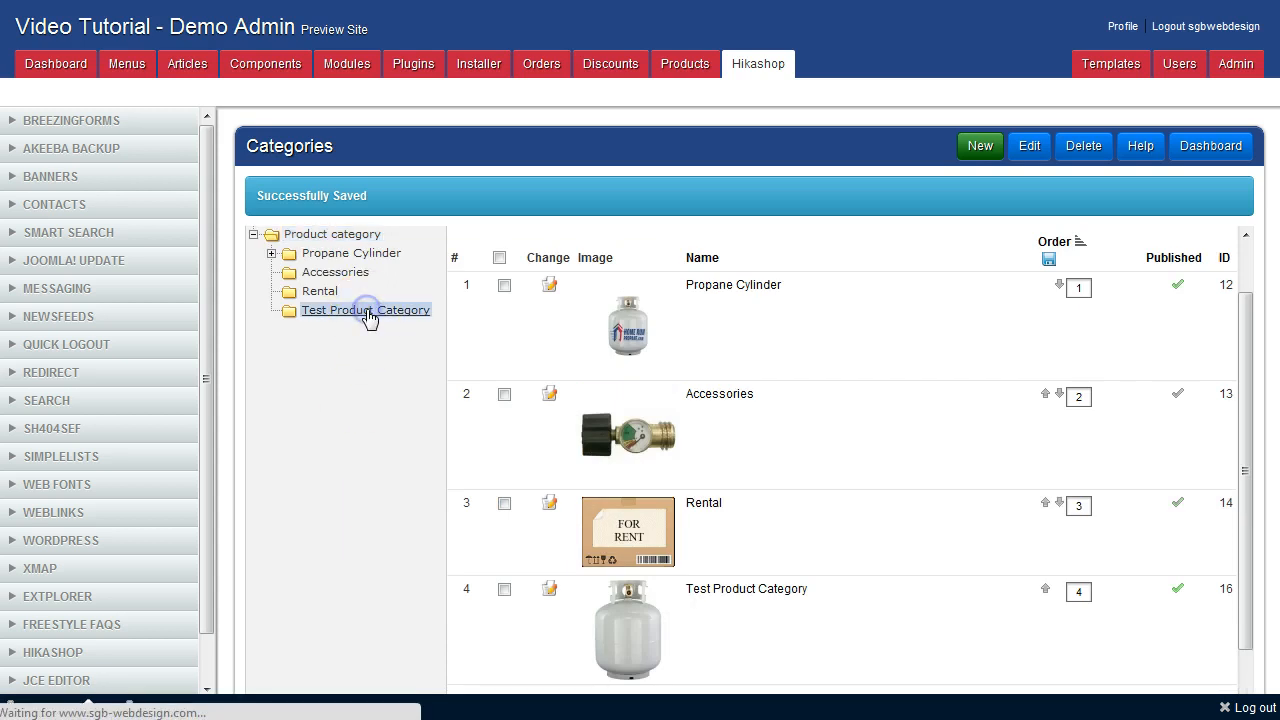
{"action": "left_click", "coordinate": [335, 189]}
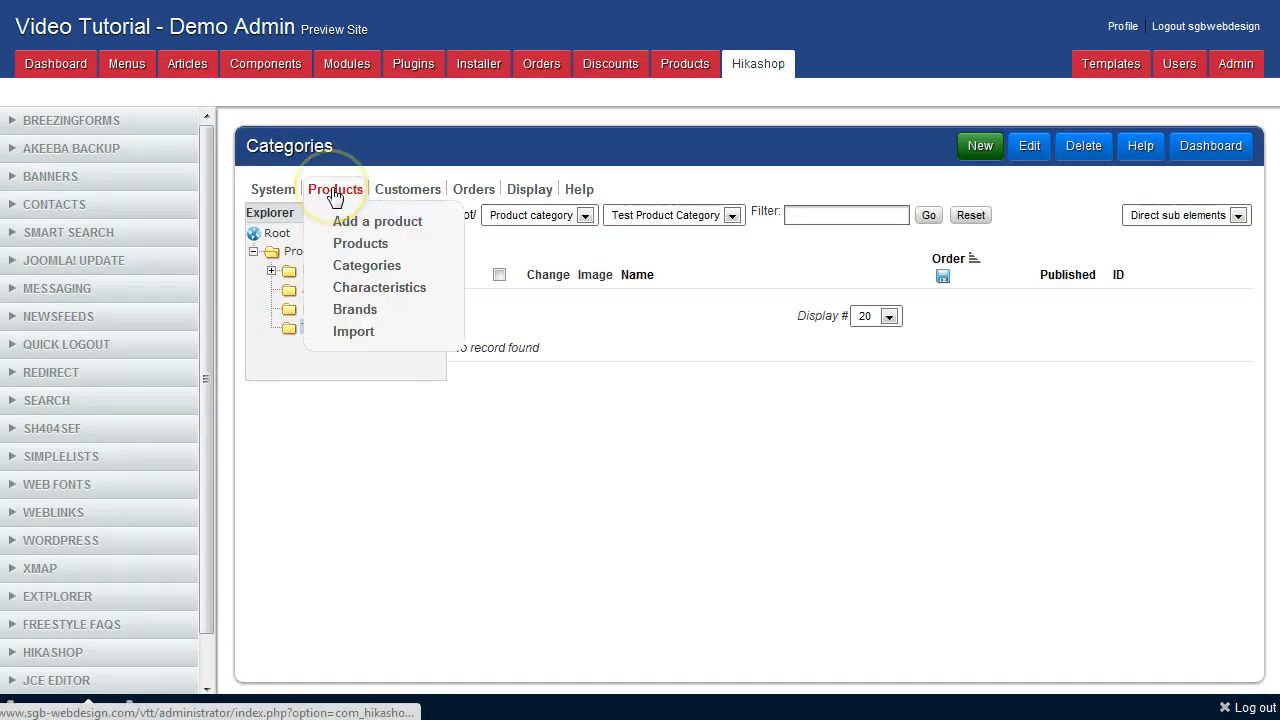
{"action": "mouse_move", "coordinate": [377, 221]}
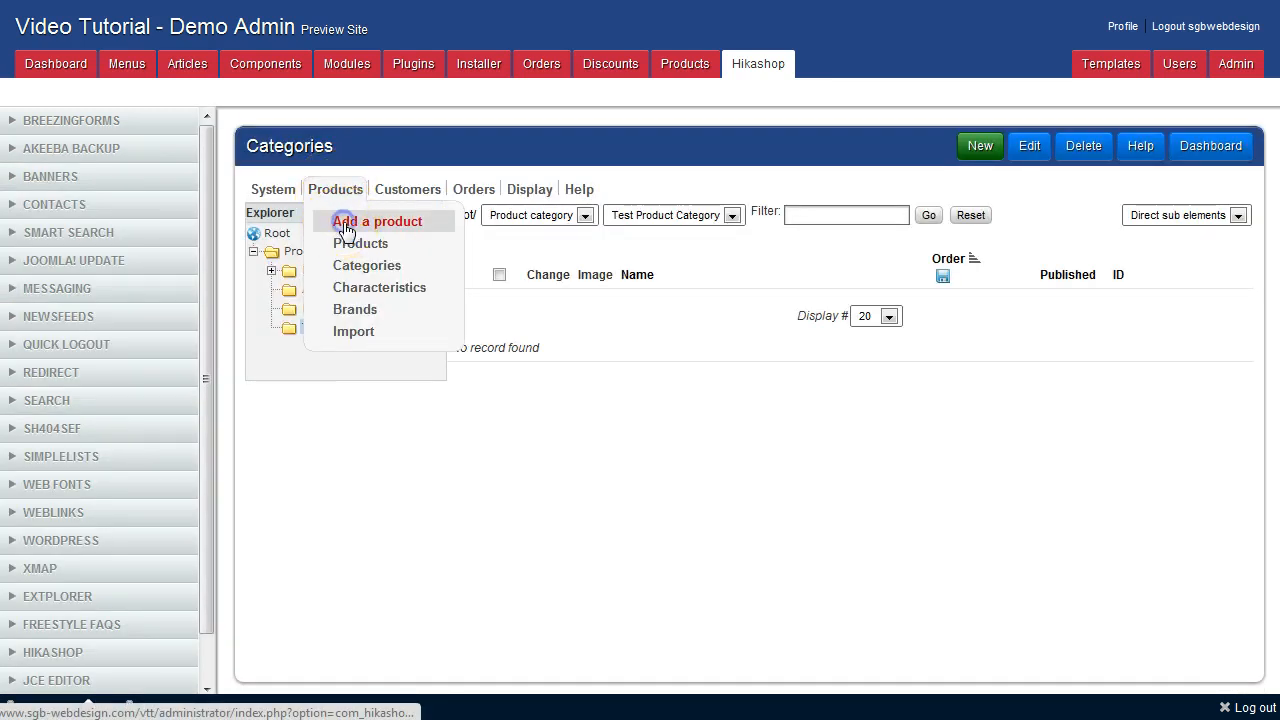
- Start a new product named 'New product 1234'
{"action": "left_click", "coordinate": [377, 221]}
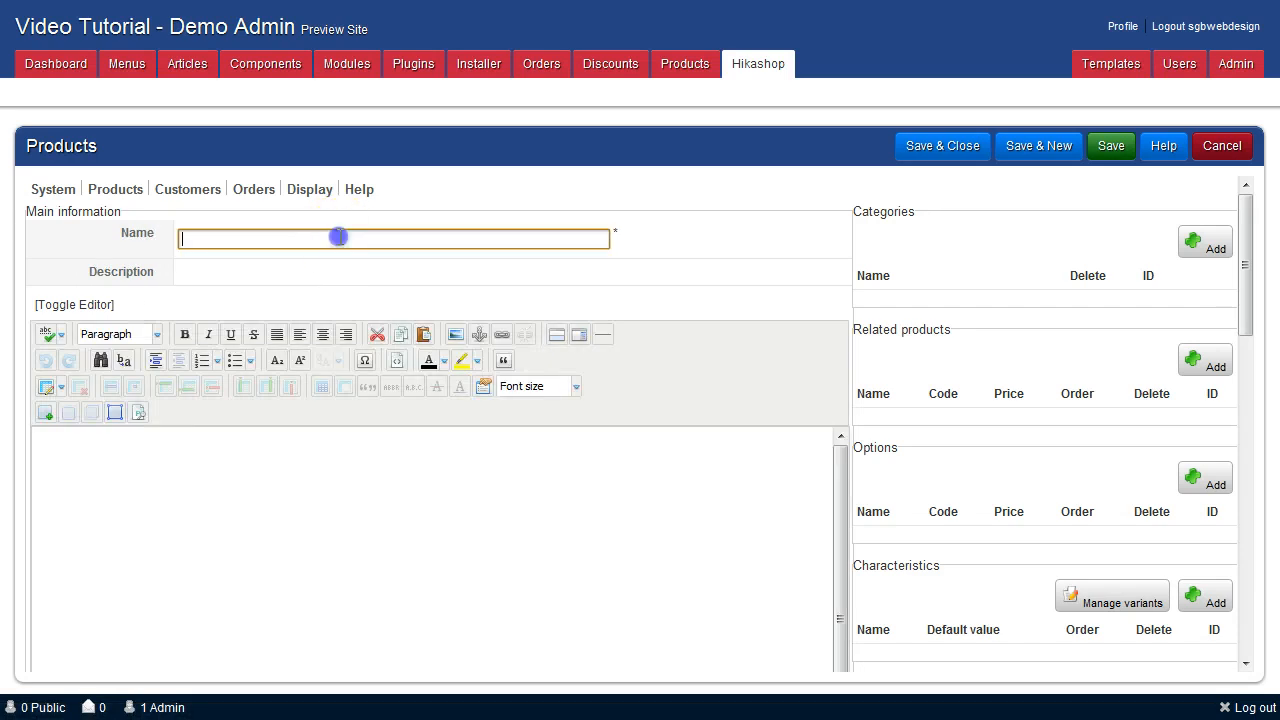
{"action": "type", "text": "New p"}
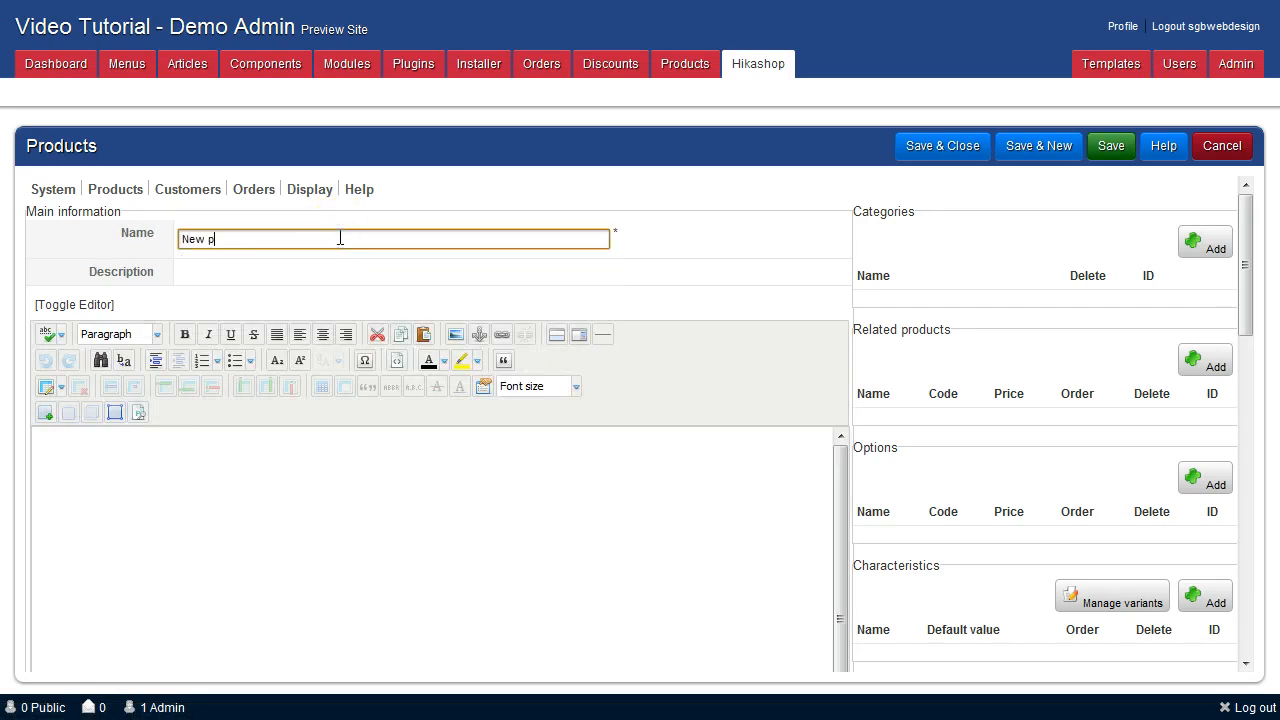
{"action": "type", "text": "roduct"}
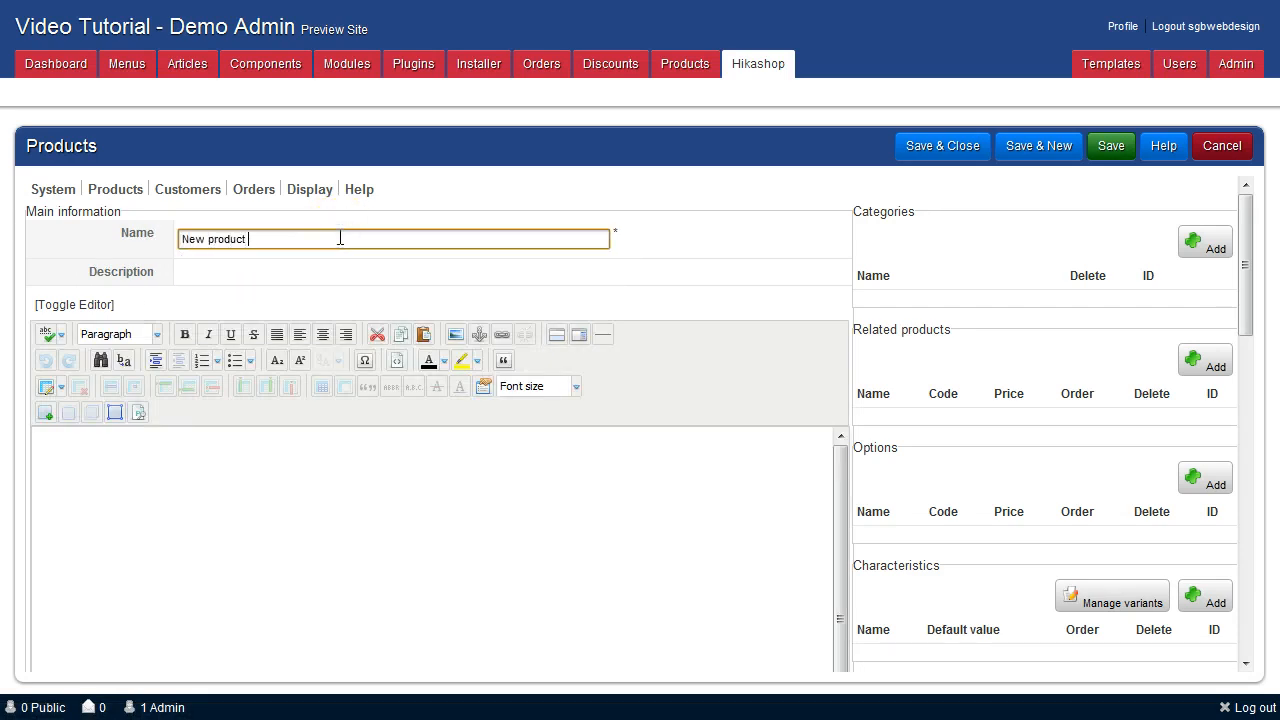
{"action": "type", "text": "1234"}
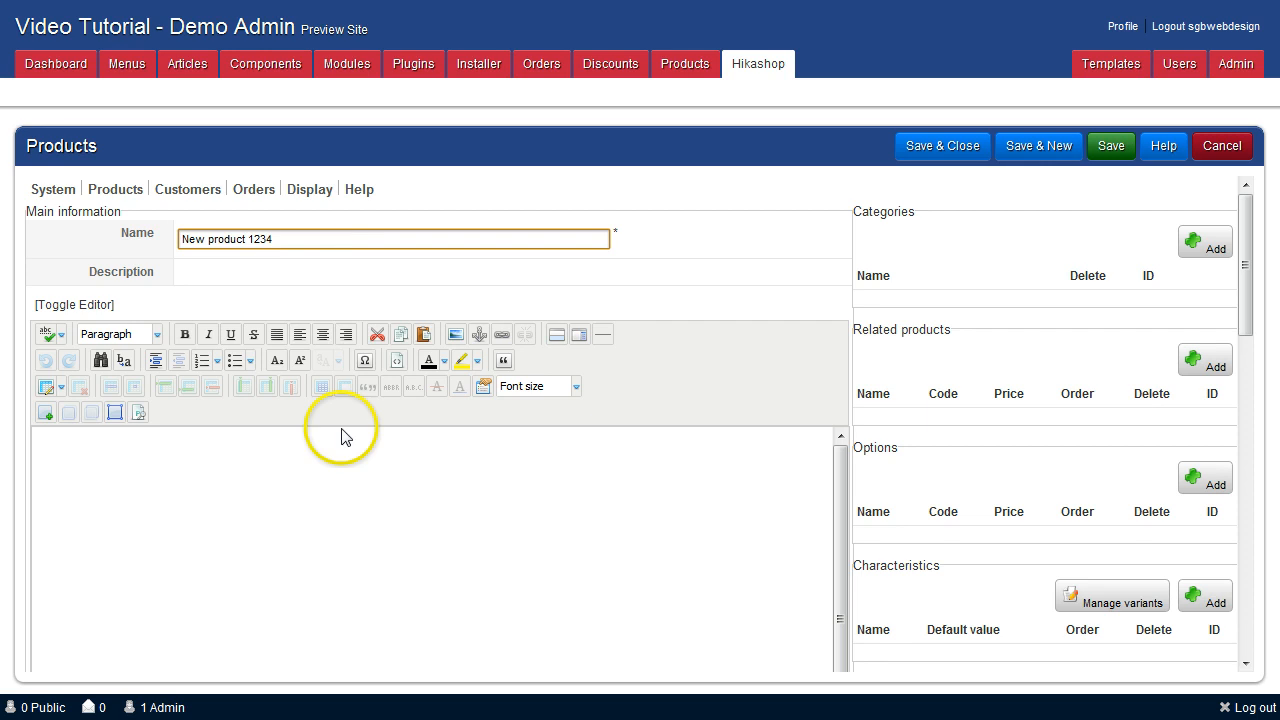
- Enter the product description 'Add desciption of the product'
{"action": "type", "text": "As"}
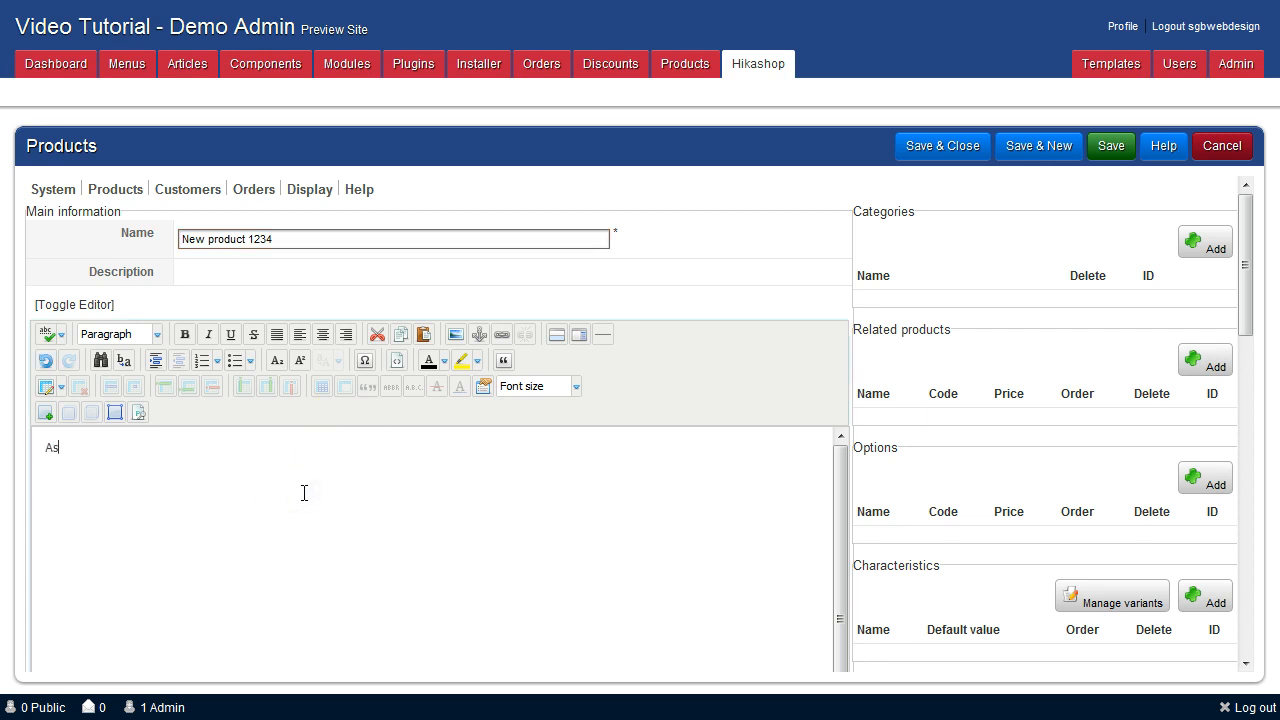
{"action": "type", "text": "Add de"}
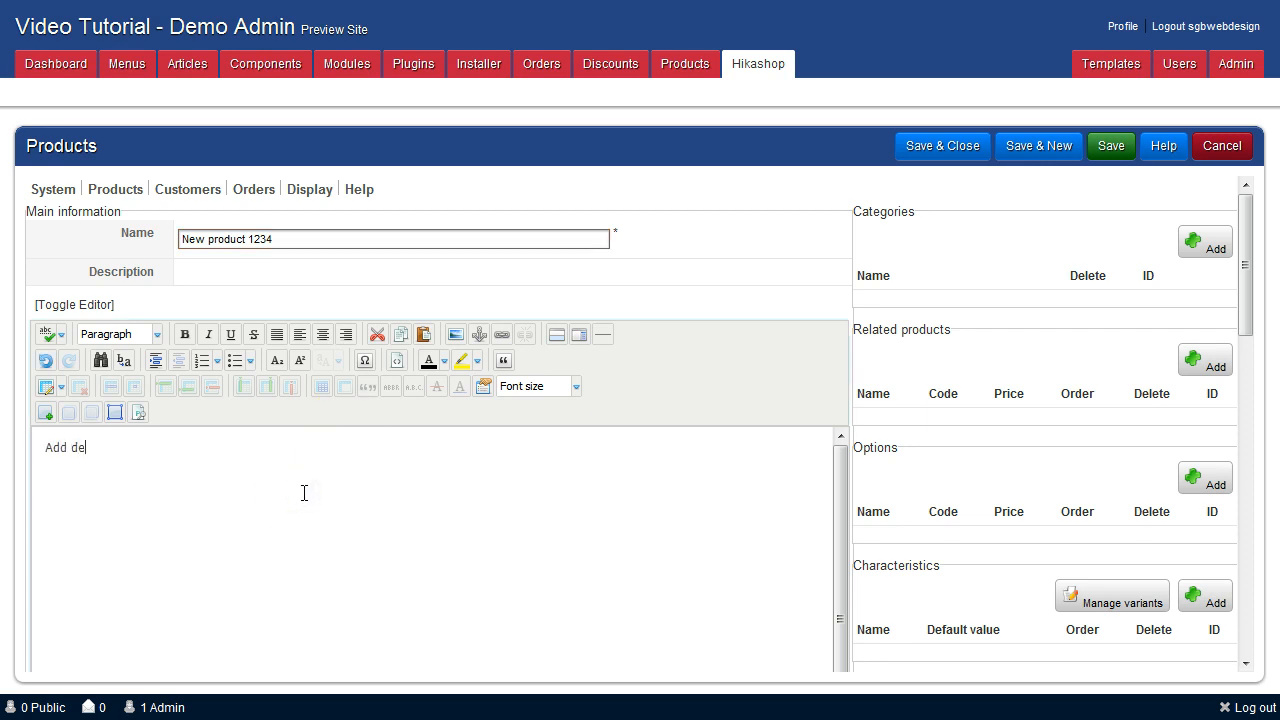
{"action": "type", "text": "sciption of"}
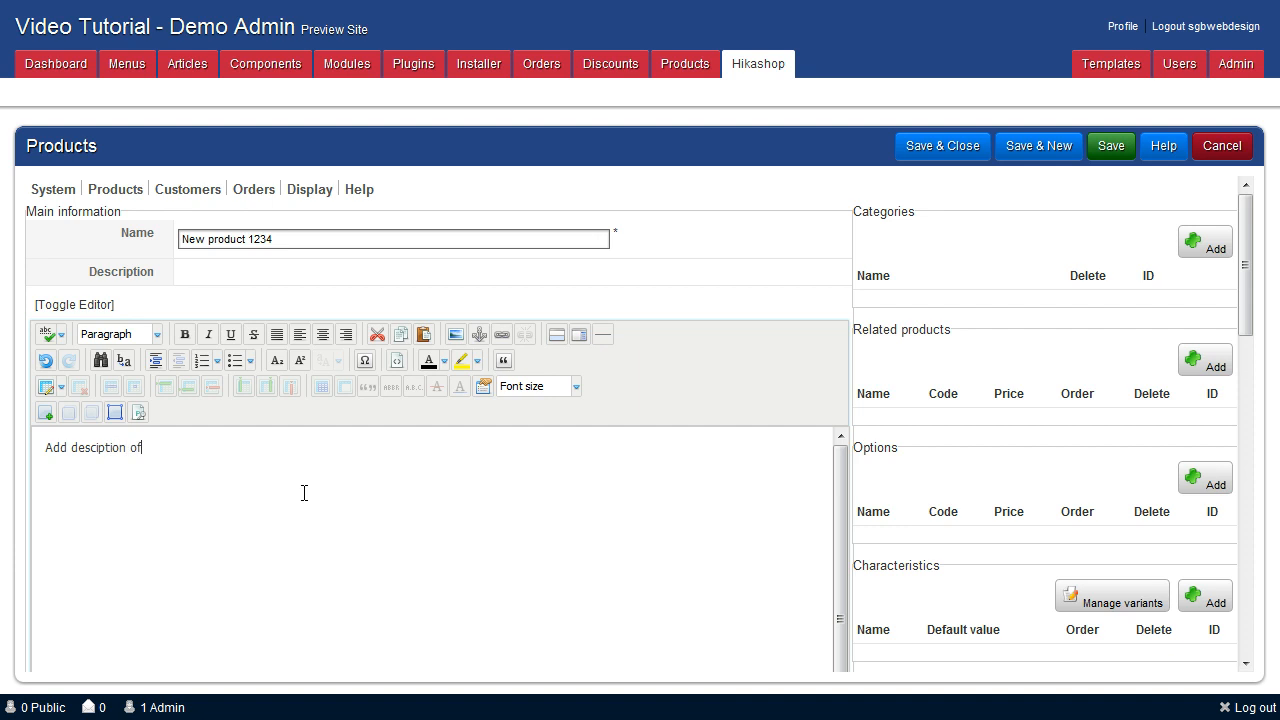
{"action": "type", "text": "the ["}
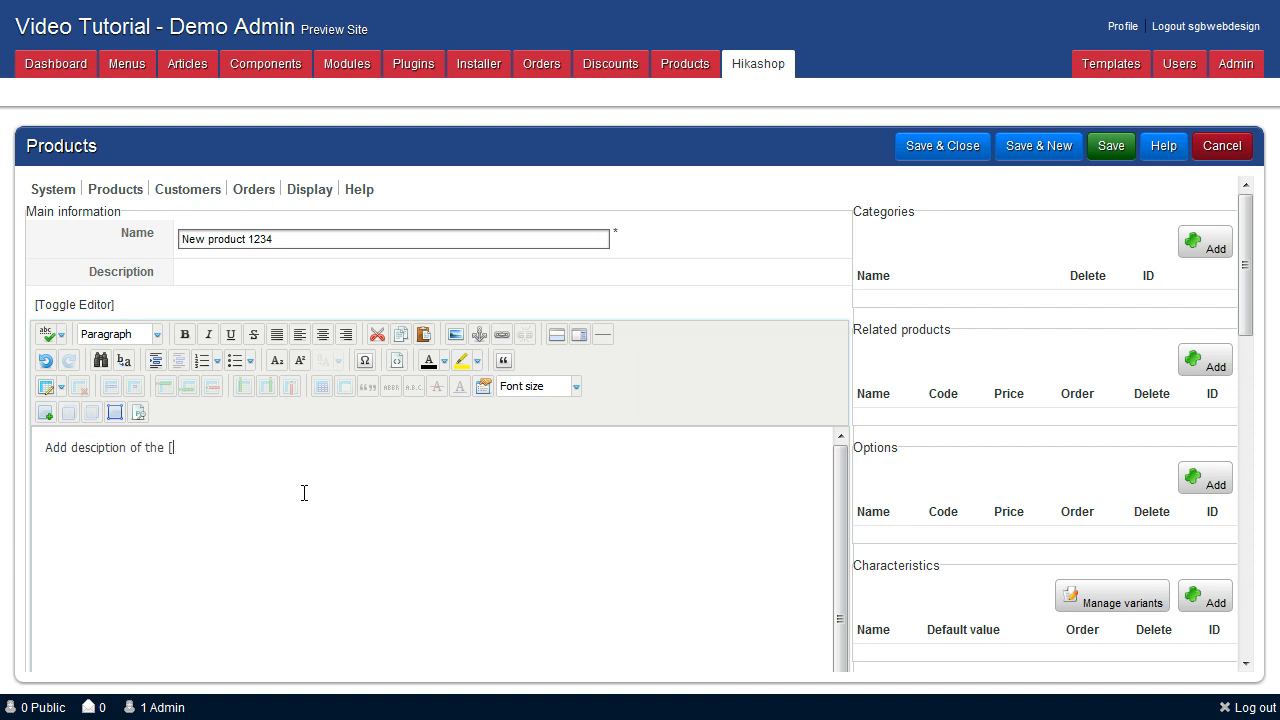
{"action": "type", "text": "product"}
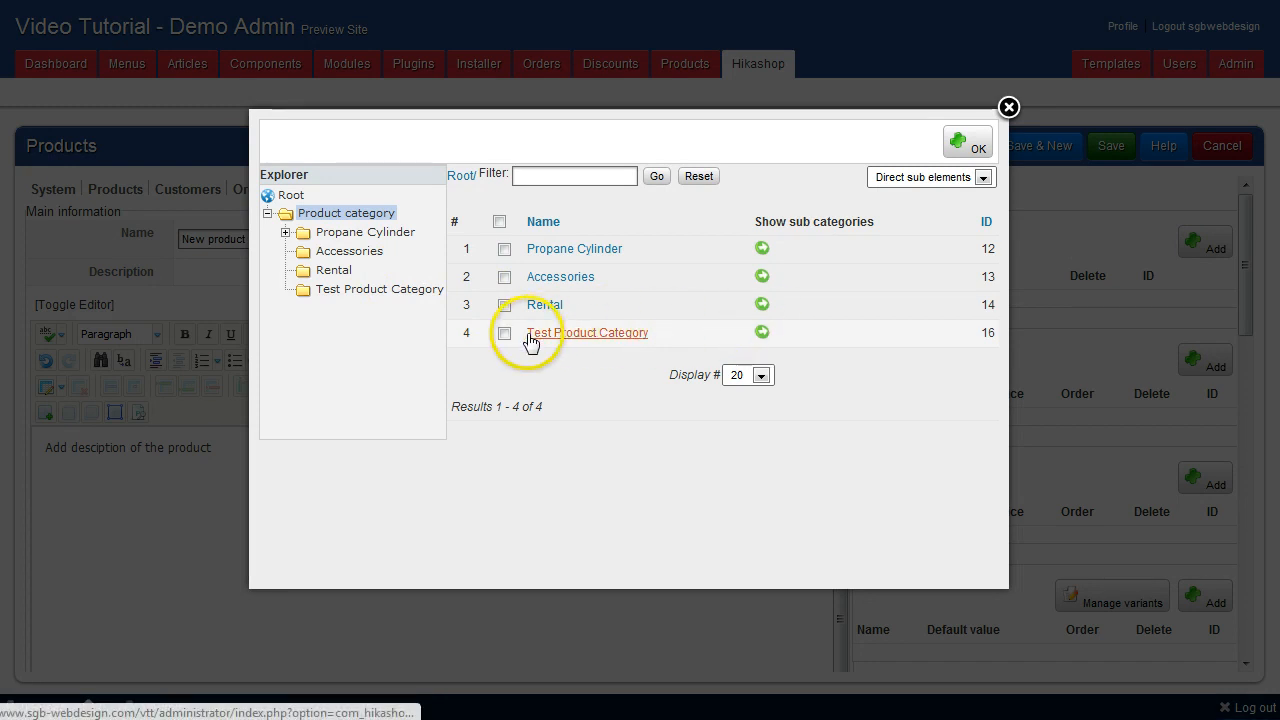
- Select and confirm Test Product Category as the product's category
{"action": "left_click", "coordinate": [504, 332]}
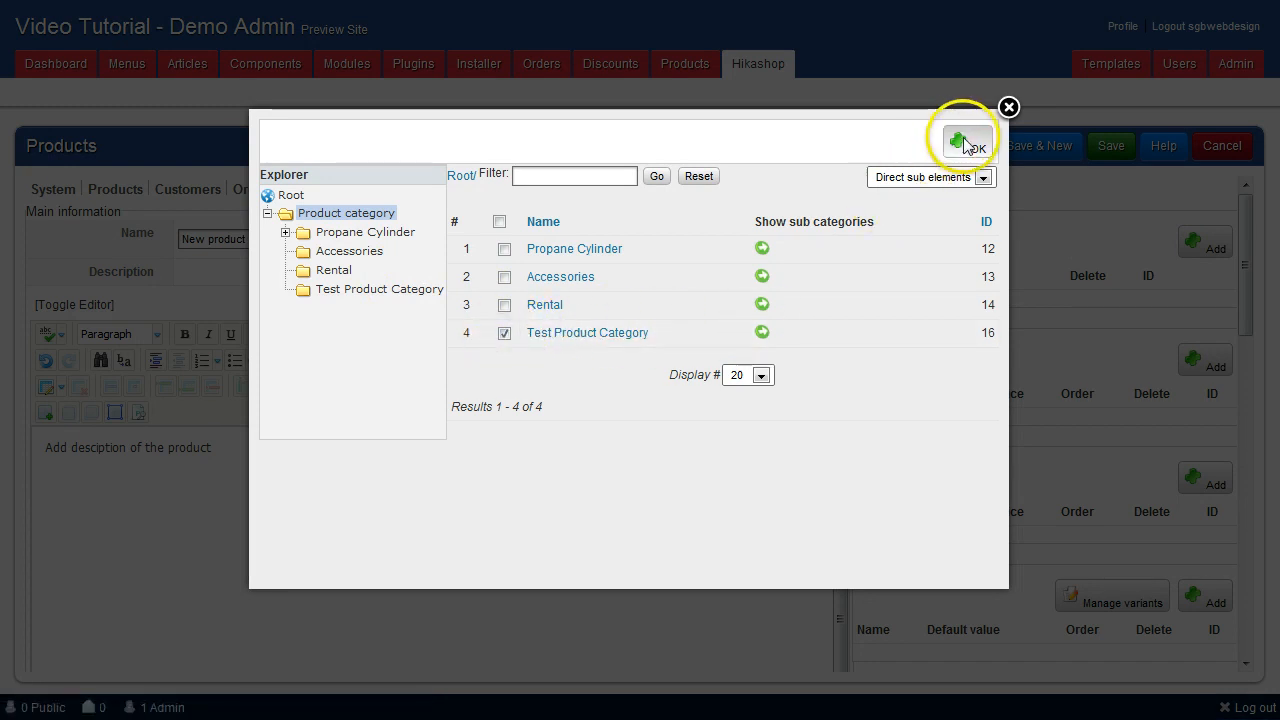
{"action": "left_click", "coordinate": [963, 140]}
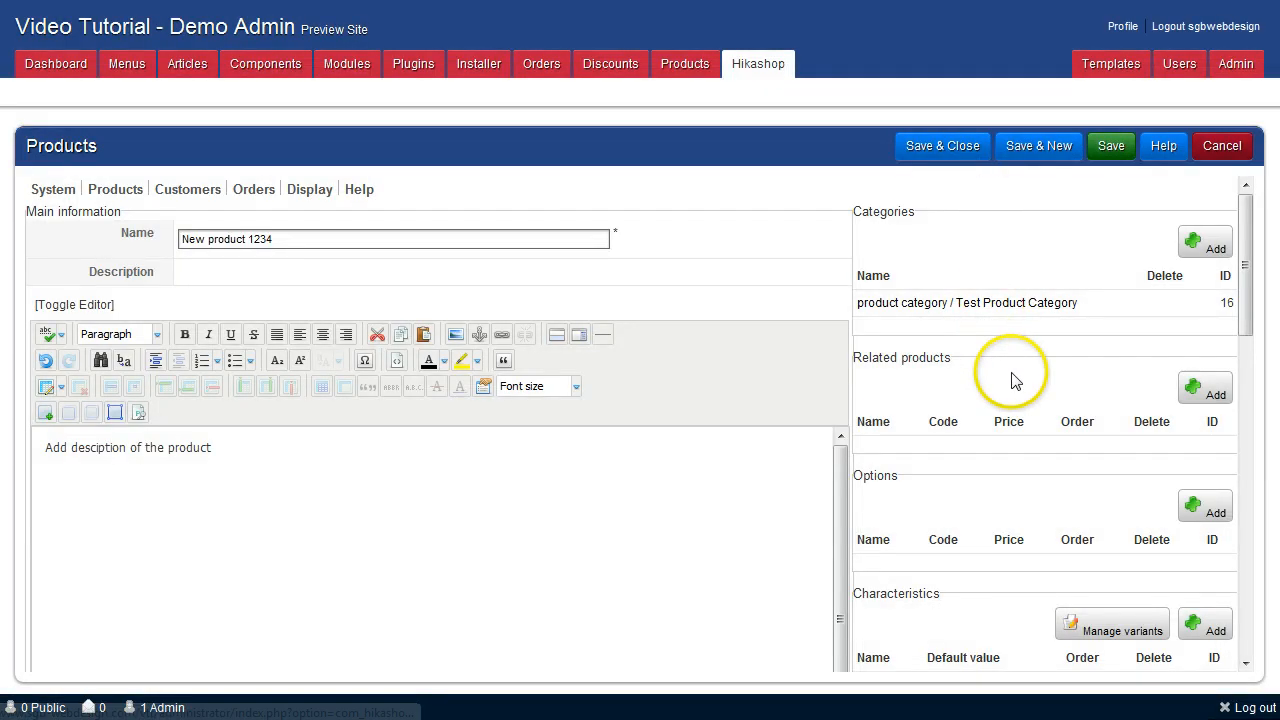
{"action": "left_click", "coordinate": [1204, 388]}
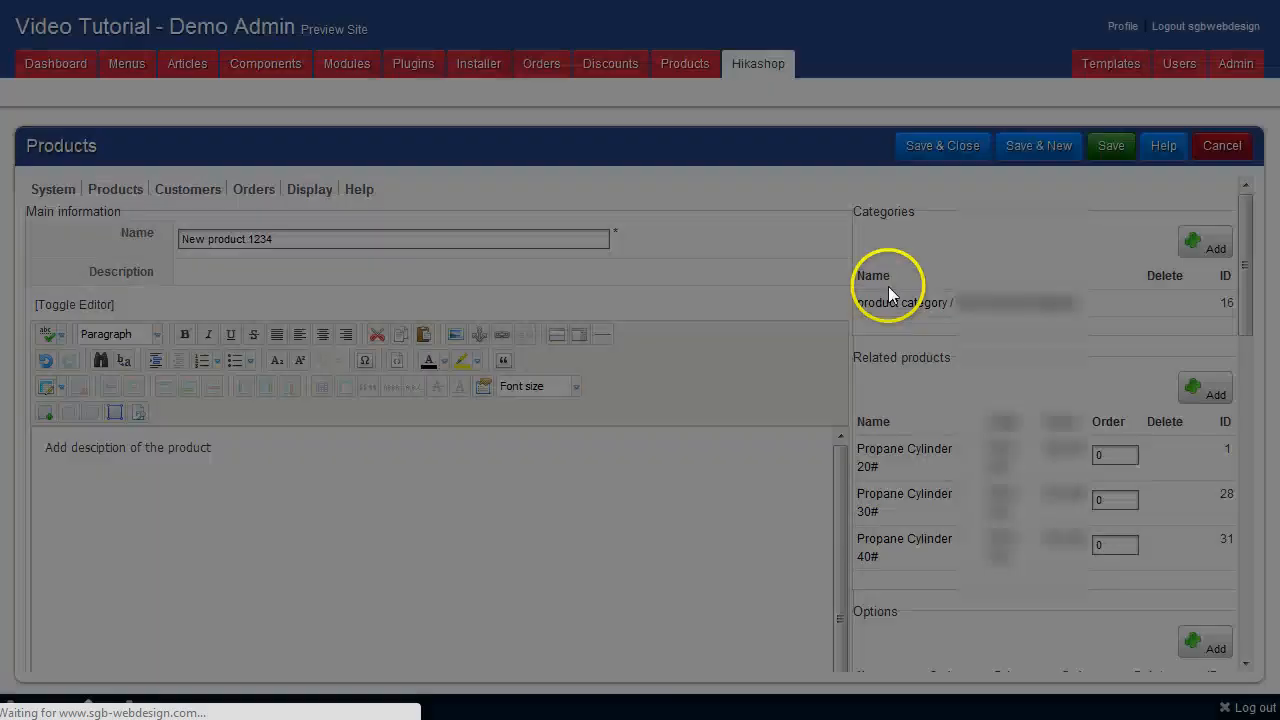
- Scroll down the product form past the related products
{"action": "scroll", "scroll_direction": "down", "scroll_amount": 3}
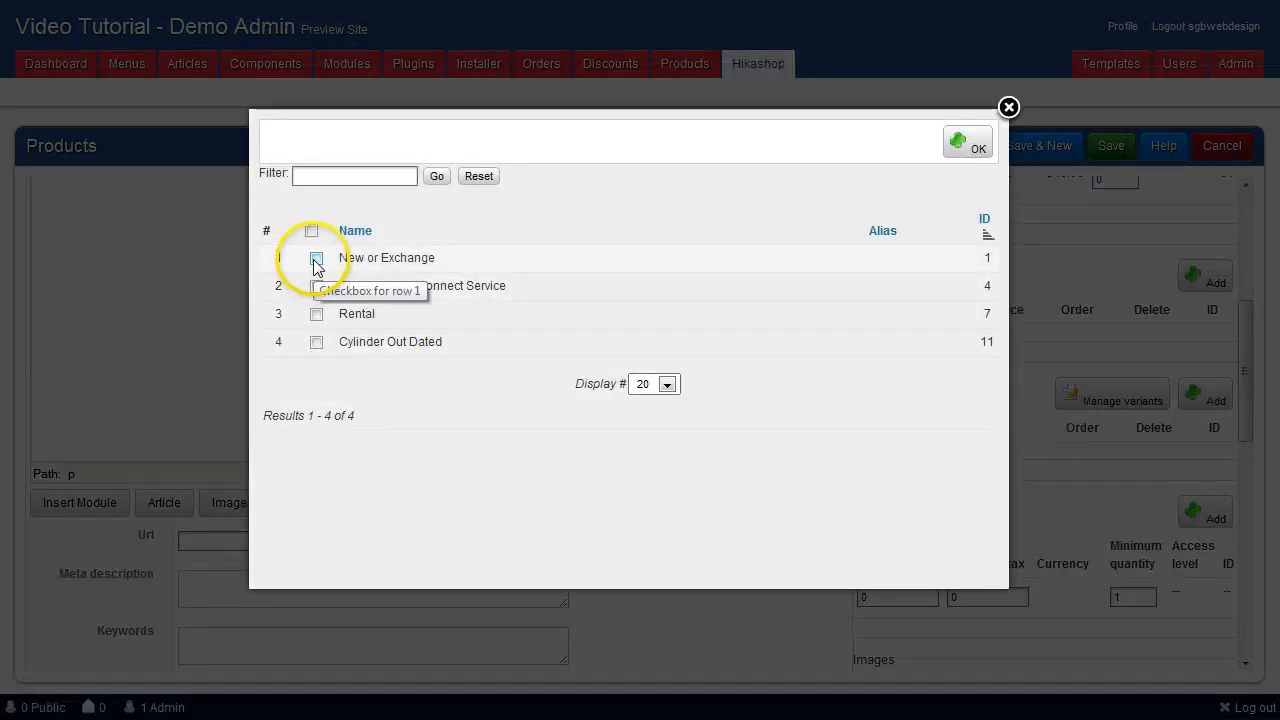
- Add the New or Exchange characteristic with Tank Exchange as default, then save
{"action": "left_click", "coordinate": [316, 258]}
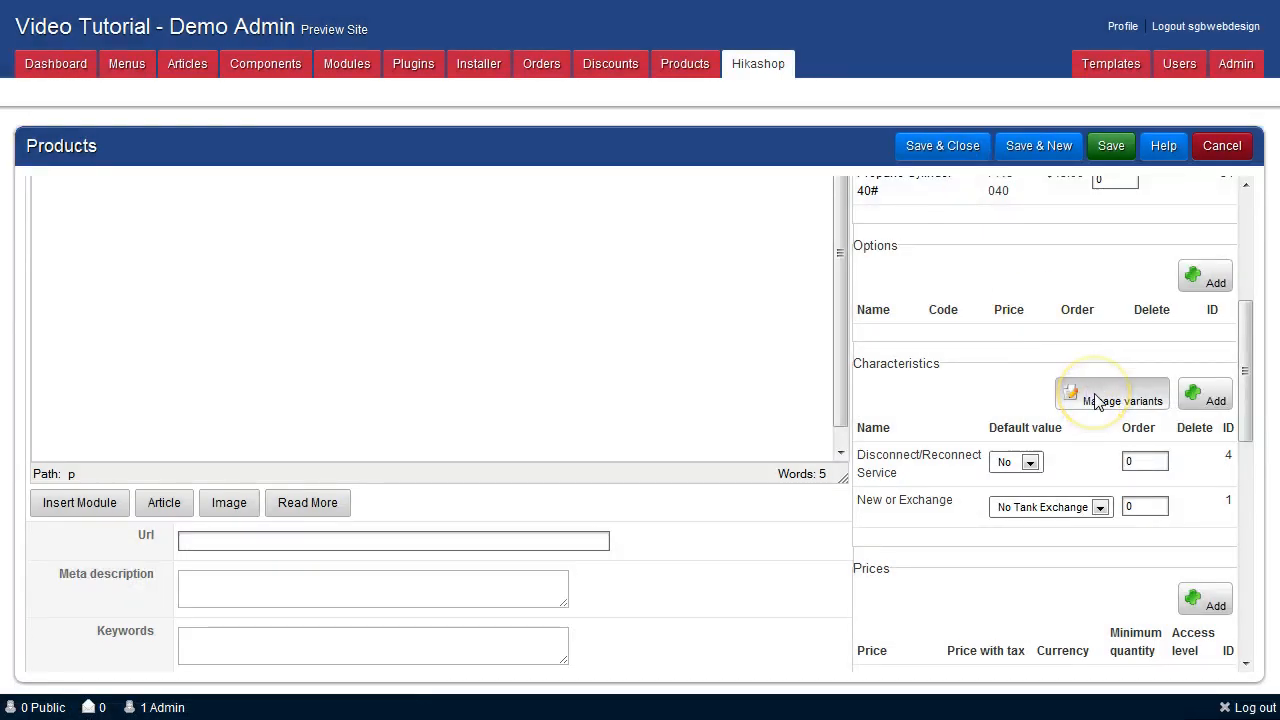
{"action": "left_click", "coordinate": [1100, 506]}
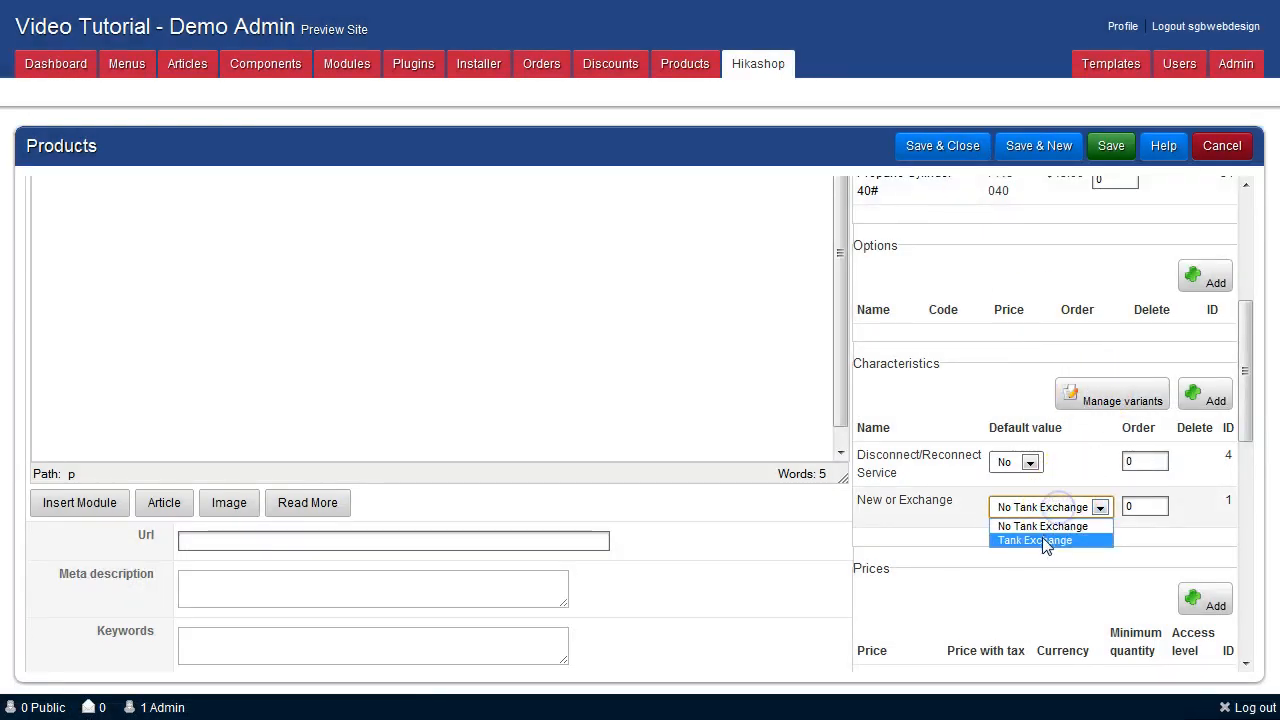
{"action": "left_click", "coordinate": [1034, 540]}
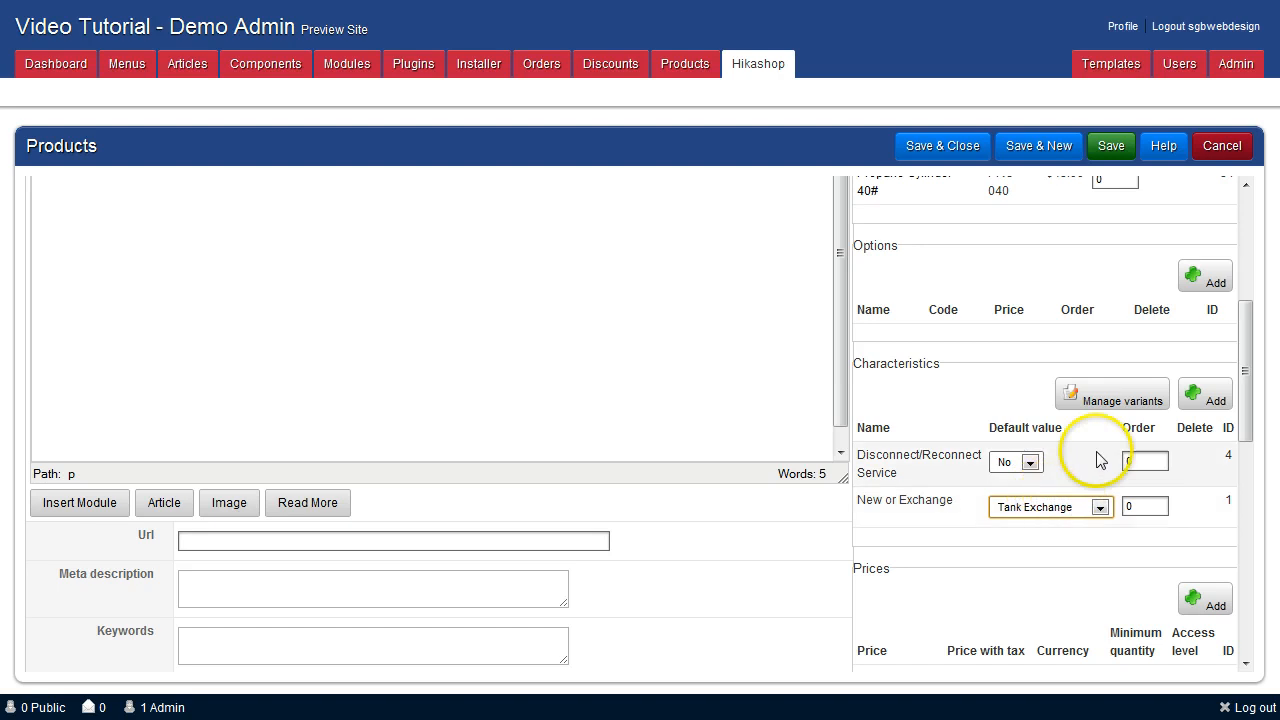
{"action": "left_click", "coordinate": [1145, 506]}
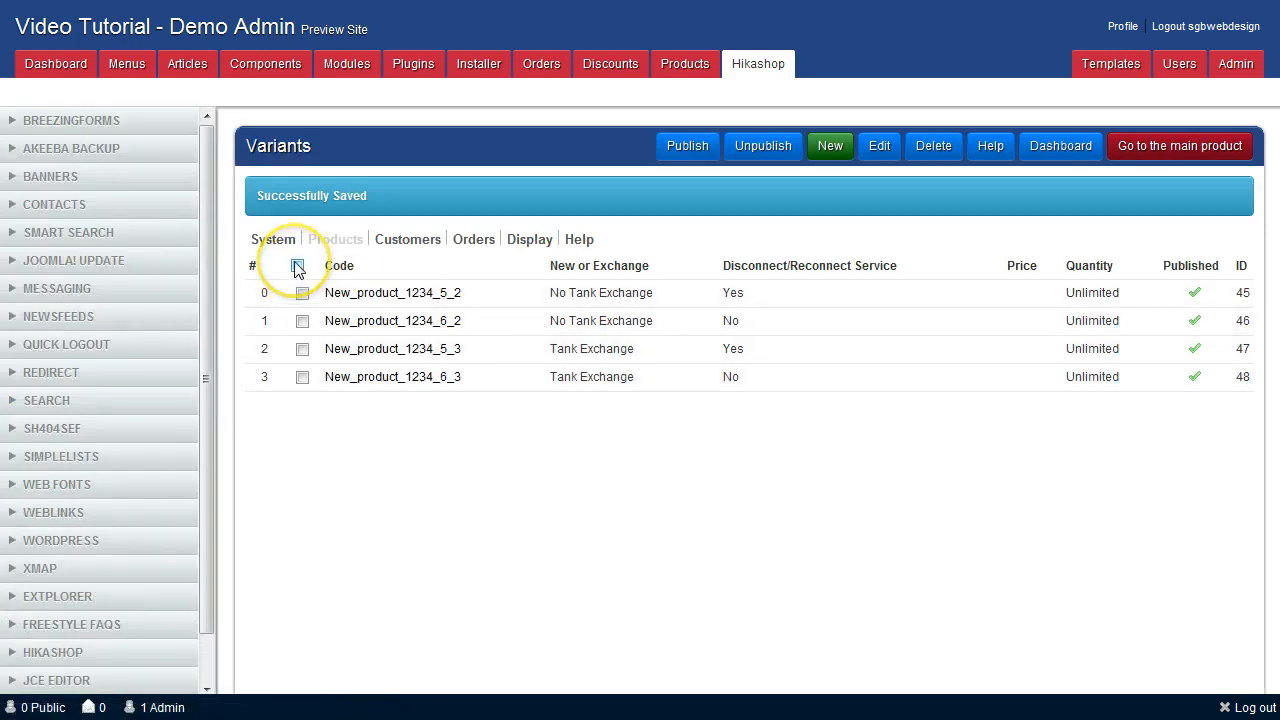
- Select all four New product 1234 variants and edit them together
{"action": "left_click", "coordinate": [302, 266]}
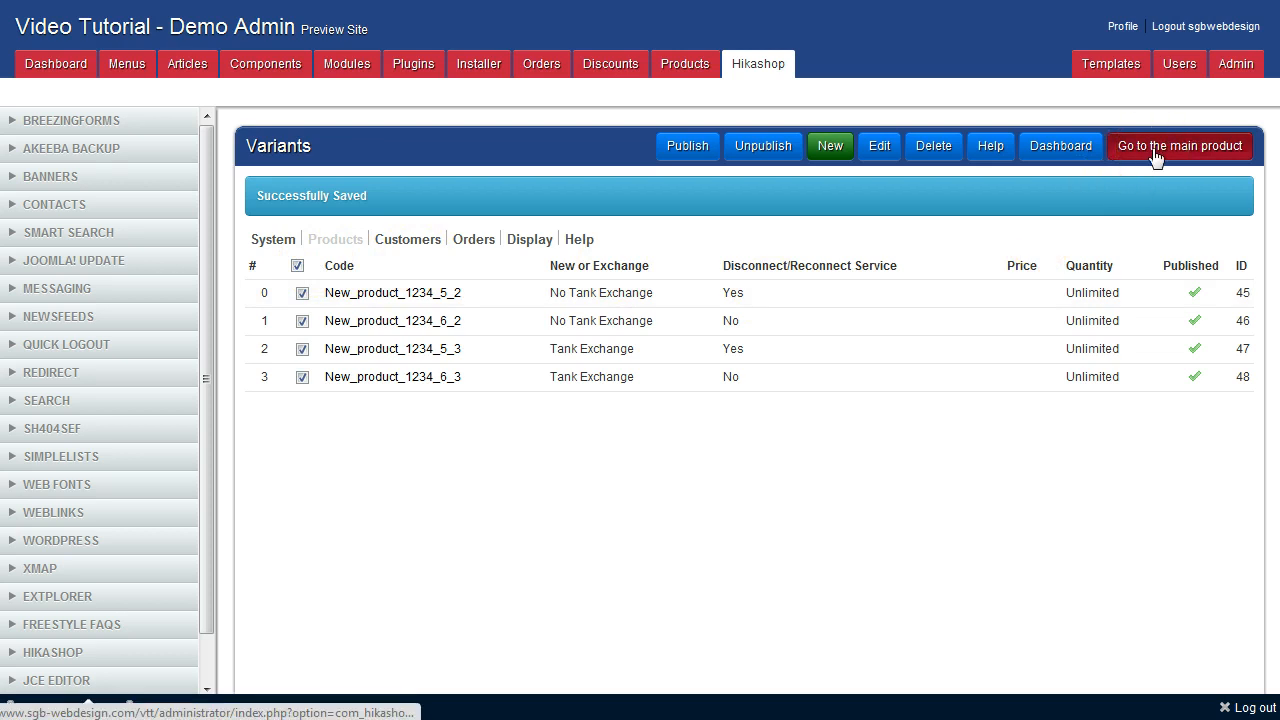
{"action": "left_click", "coordinate": [1180, 146]}
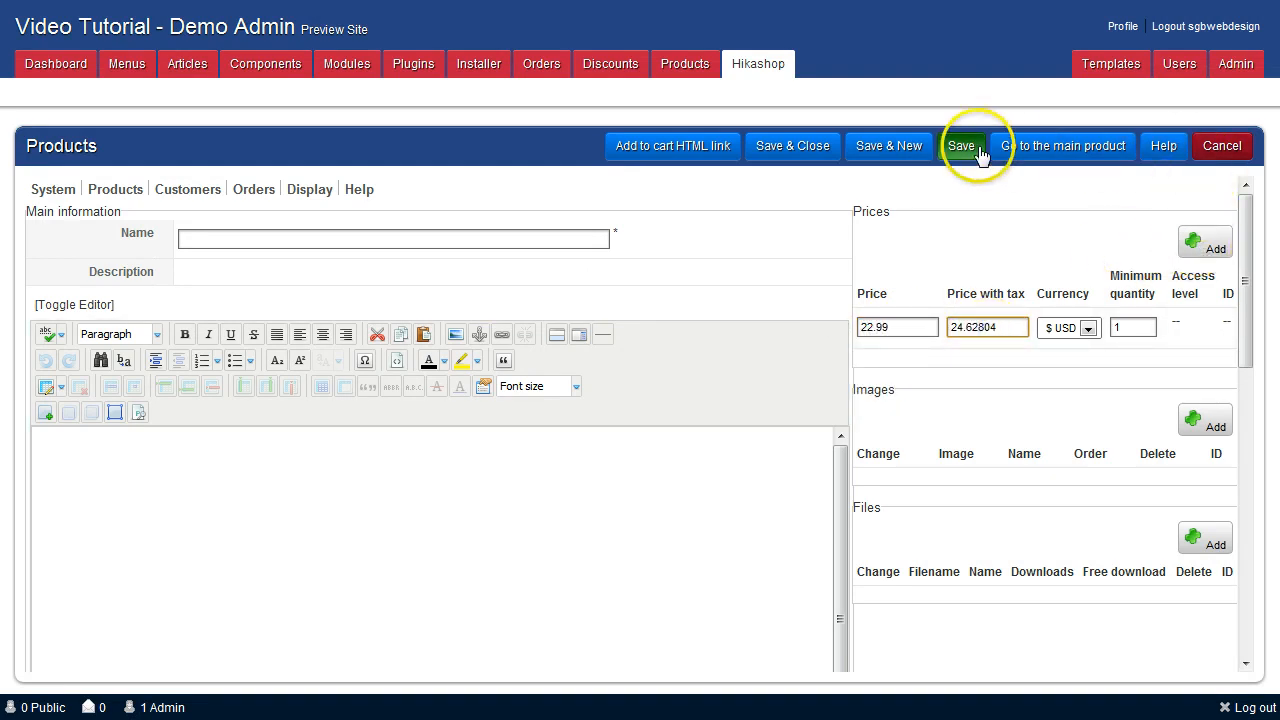
- Save the first variant with price 22.99 and advance to the next variant
{"action": "left_click", "coordinate": [961, 146]}
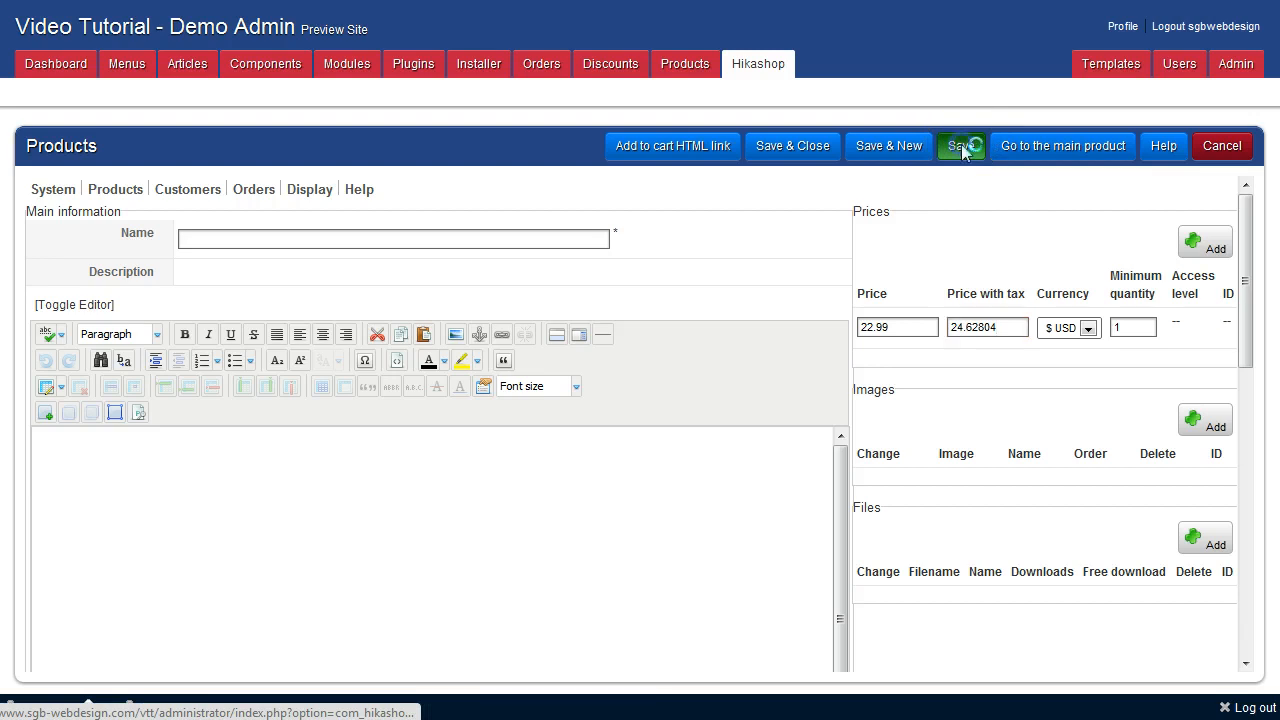
{"action": "left_click", "coordinate": [959, 146]}
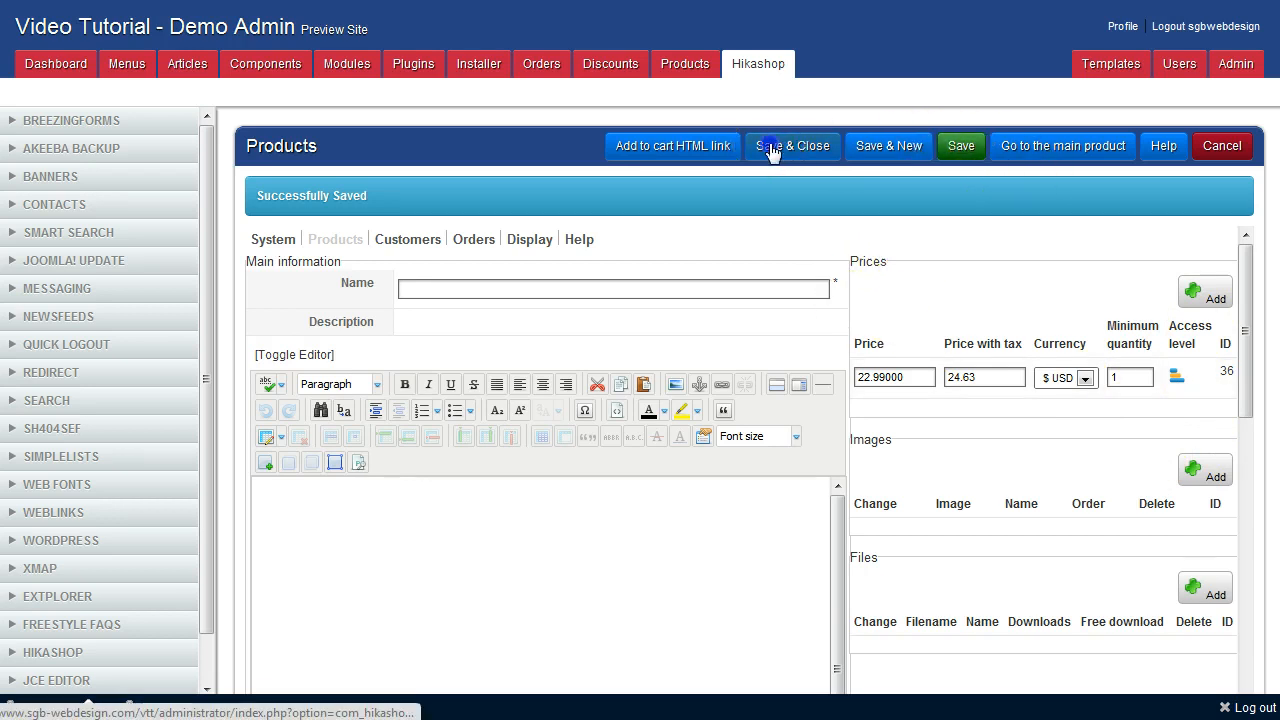
{"action": "left_click", "coordinate": [792, 146]}
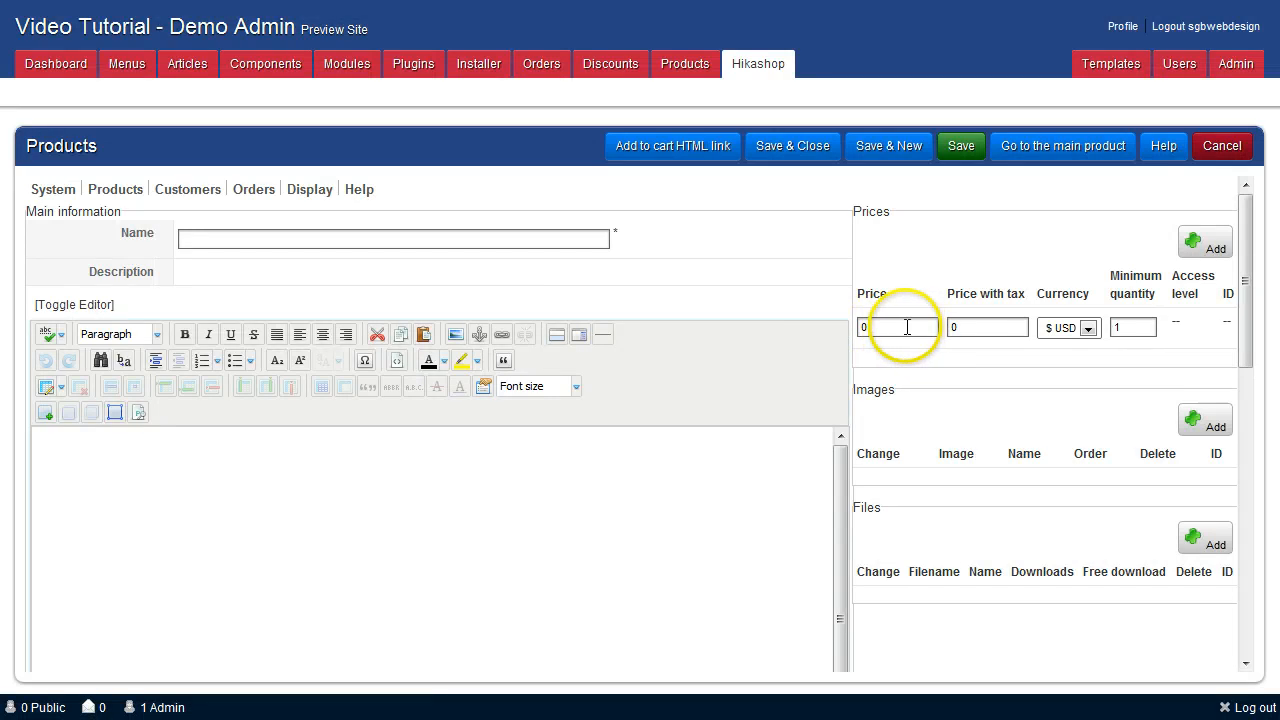
- Price the next variant at 24 and return to the New product 1234 form
{"action": "type", "text": "24"}
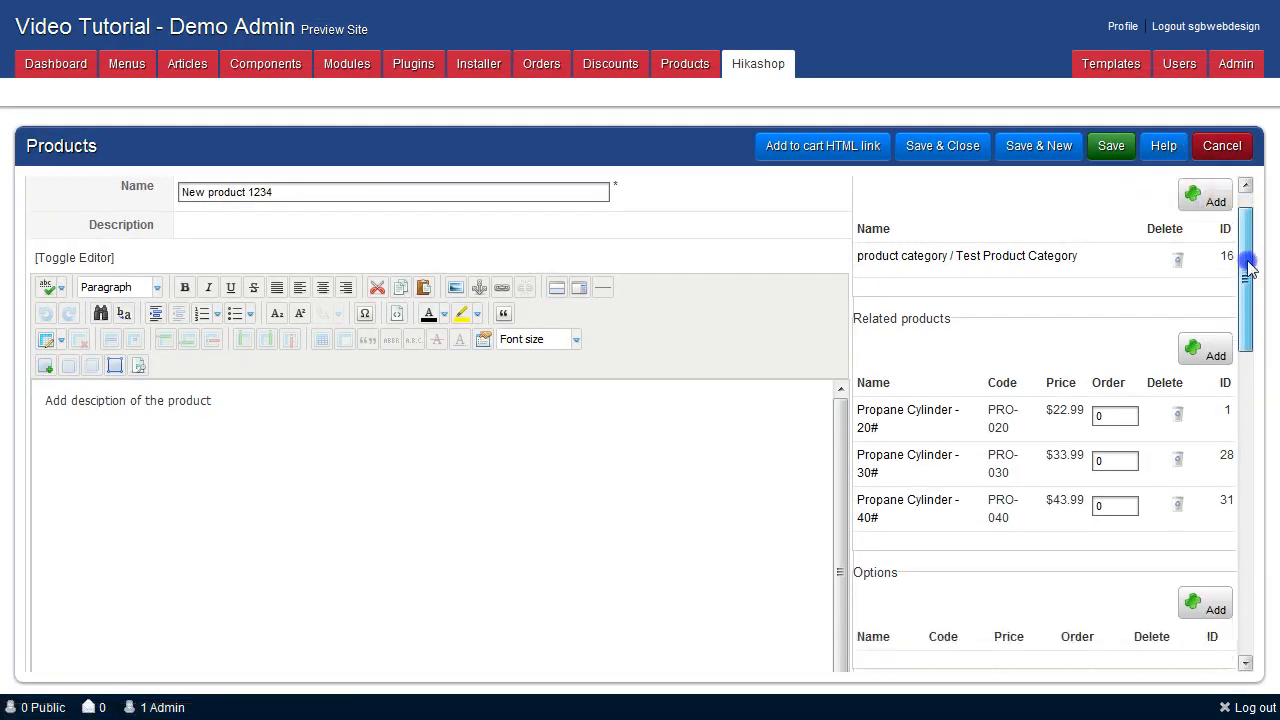
{"action": "scroll", "scroll_direction": "down", "scroll_amount": 3}
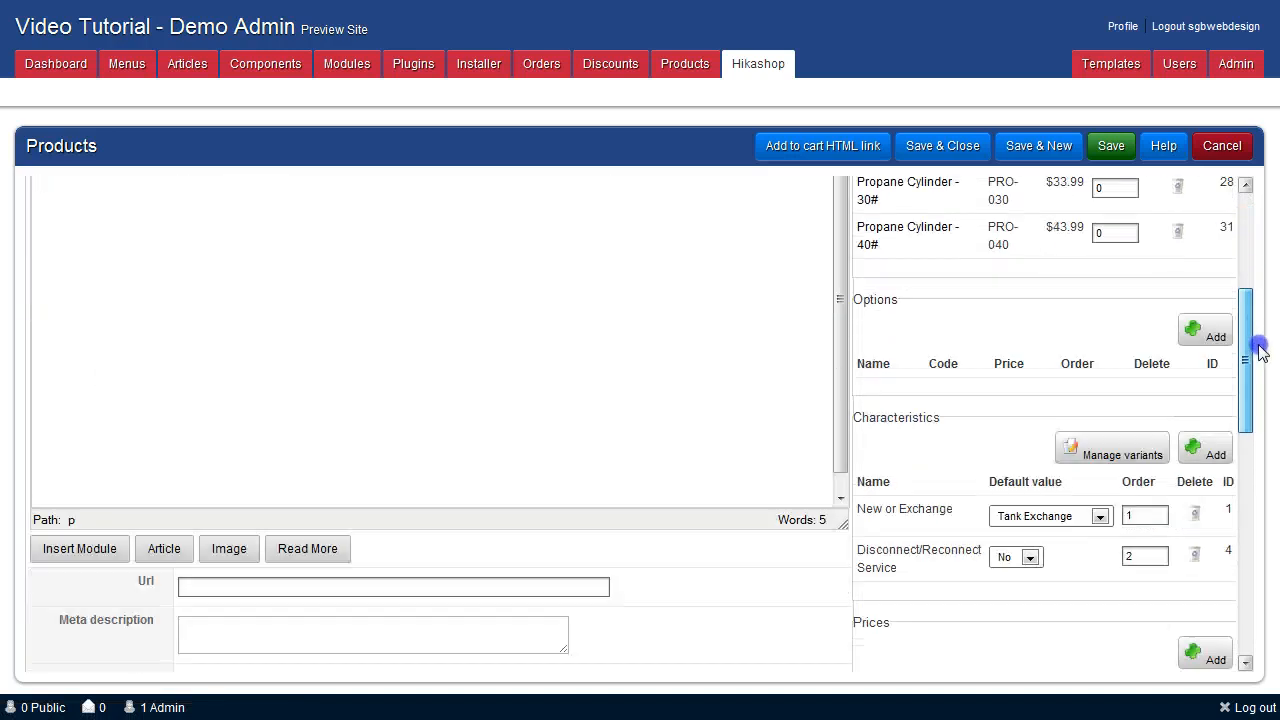
{"action": "scroll", "scroll_direction": "down", "scroll_amount": 3}
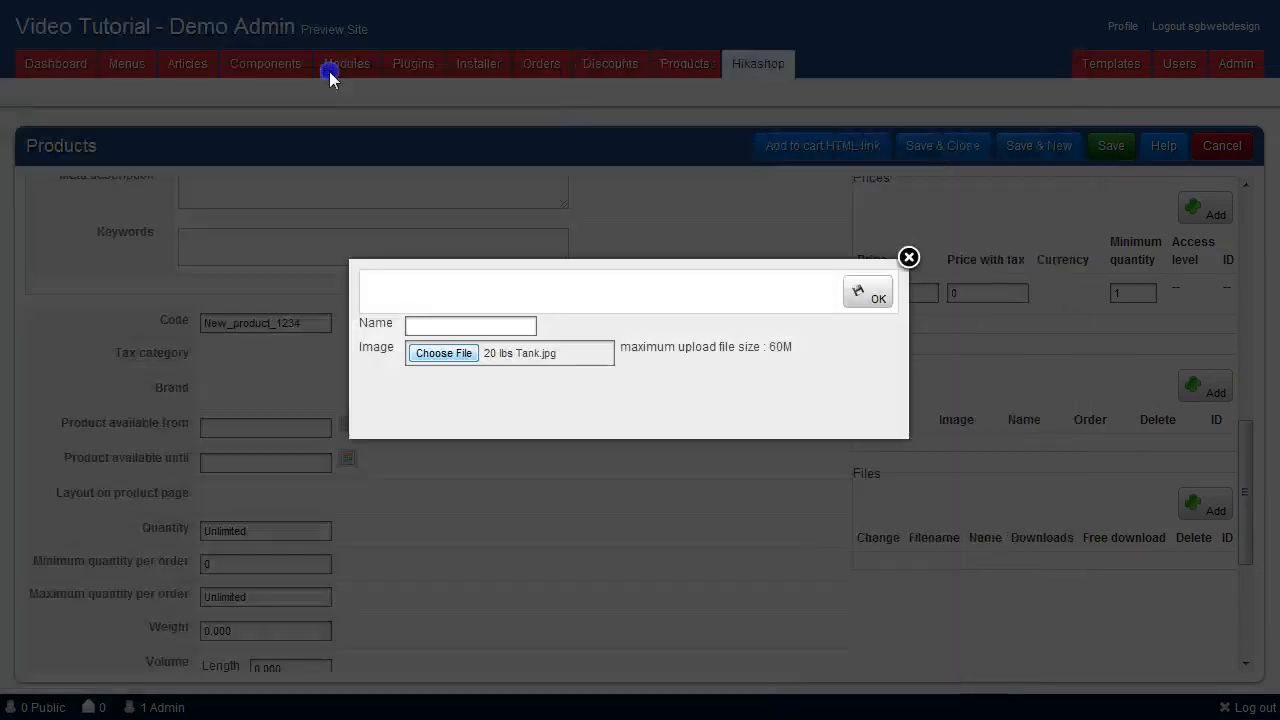
- Upload 20 lbs Tank.jpg as the product image
{"action": "left_click", "coordinate": [878, 290]}
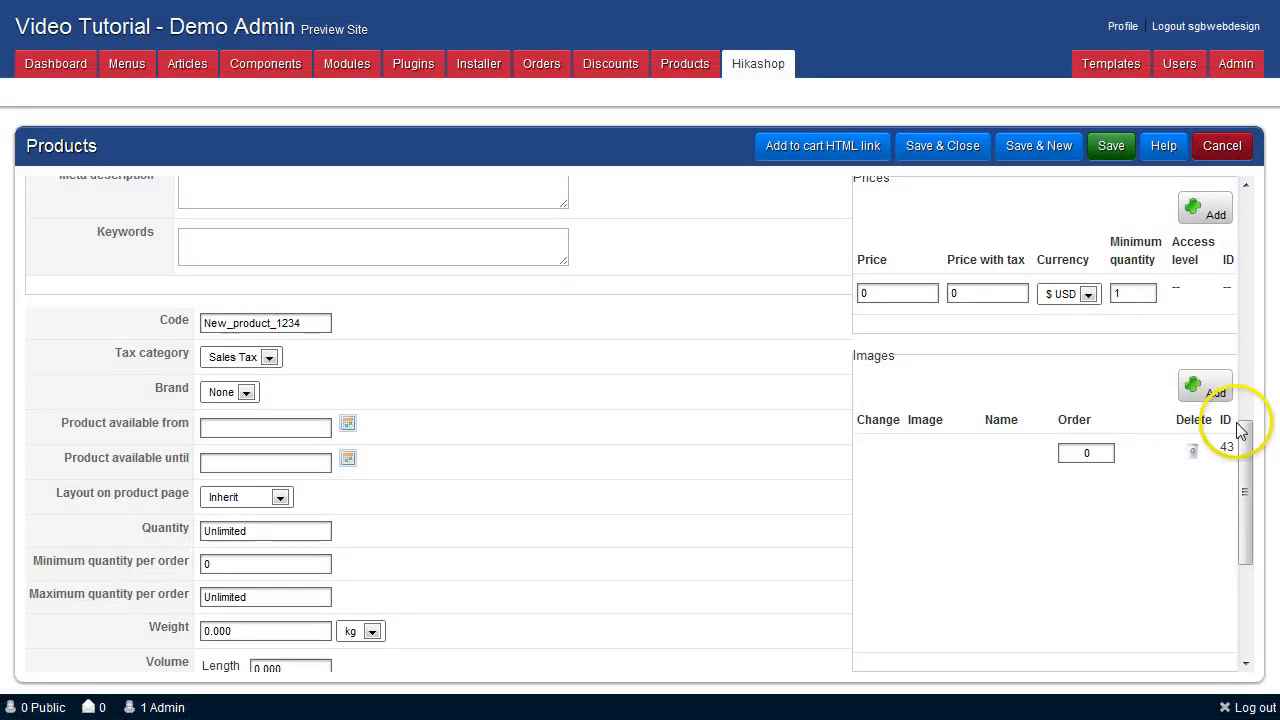
{"action": "scroll", "scroll_direction": "down", "scroll_amount": 3}
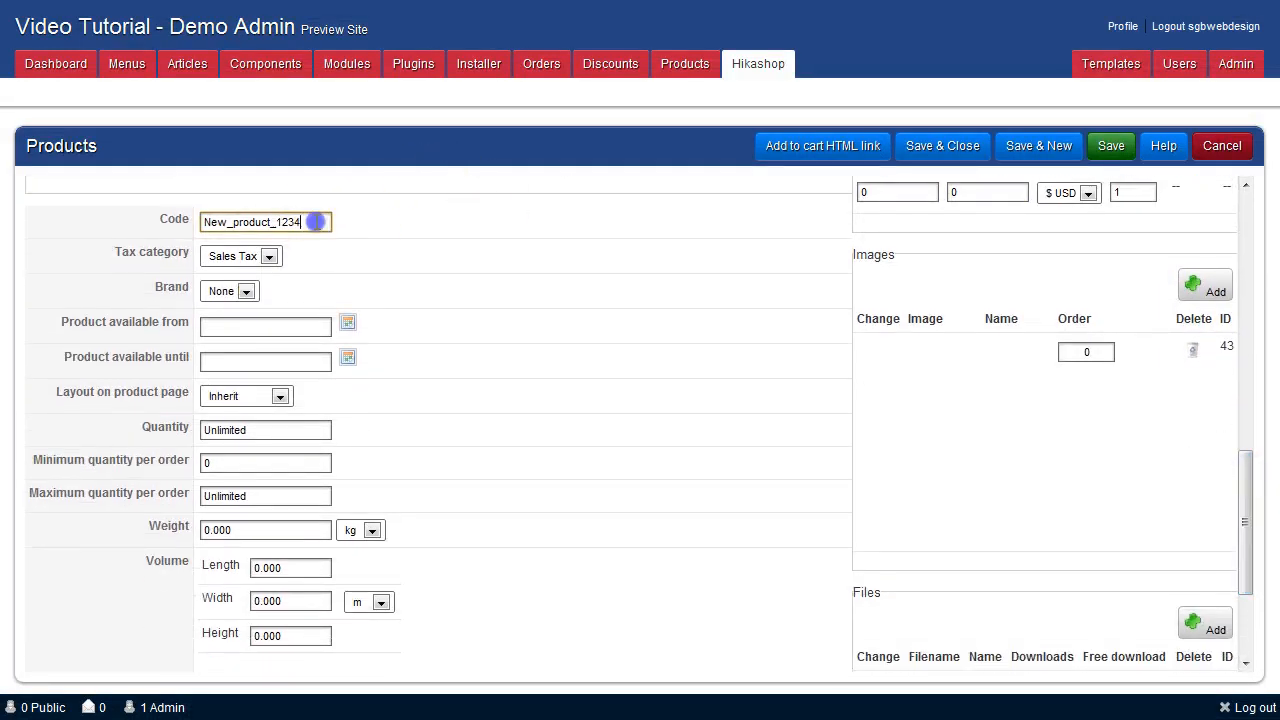
- Replace the product code New_product_1234 with 'Product SKU'
{"action": "type", "text": "P"}
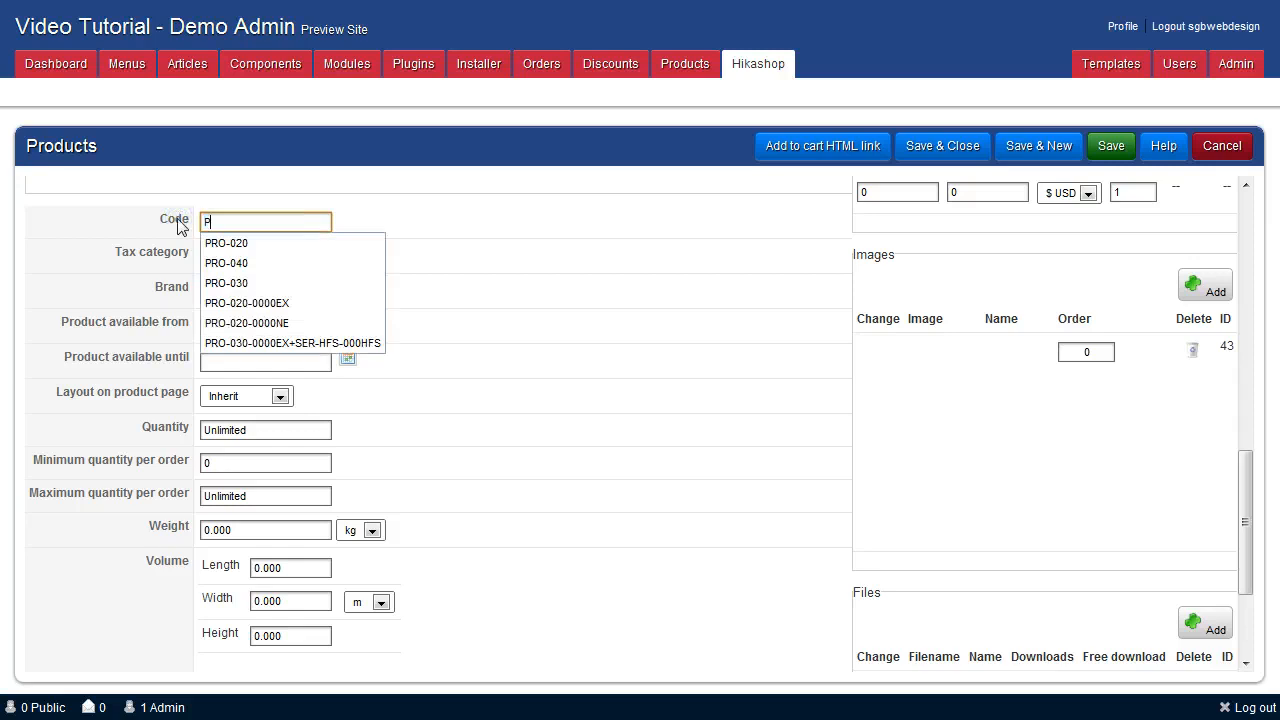
{"action": "type", "text": "roduct"}
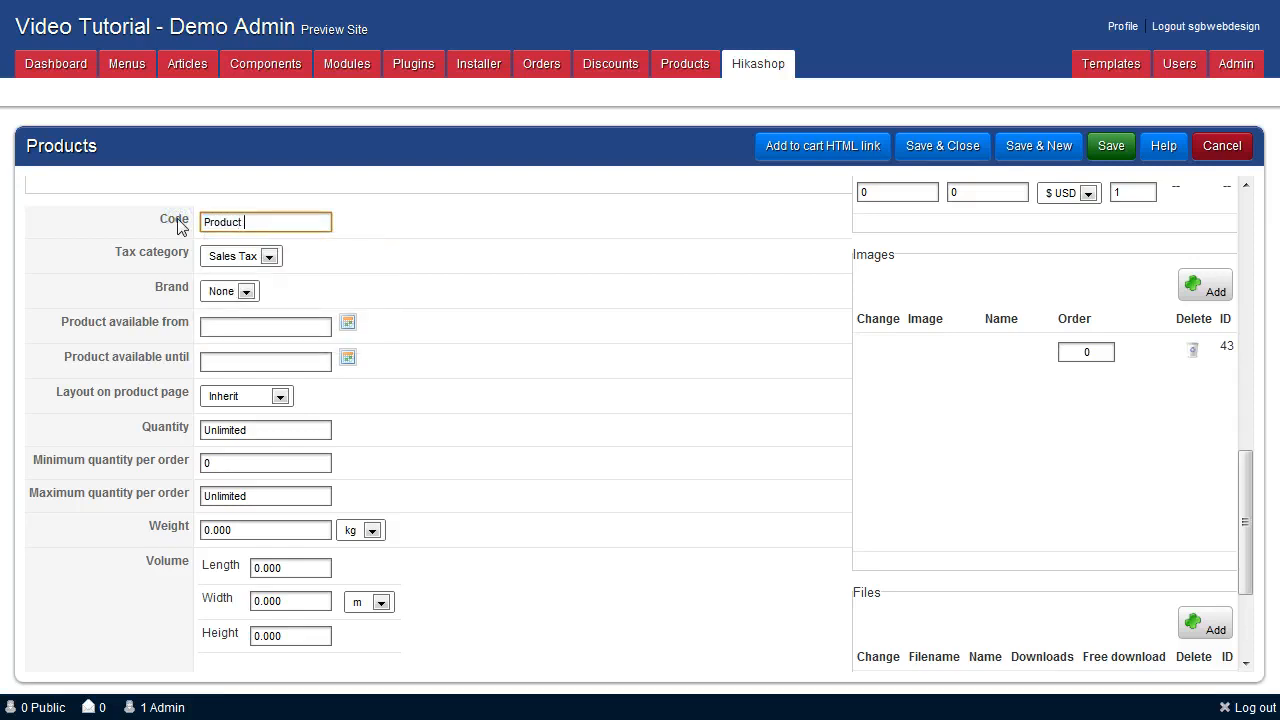
{"action": "type", "text": "SKU"}
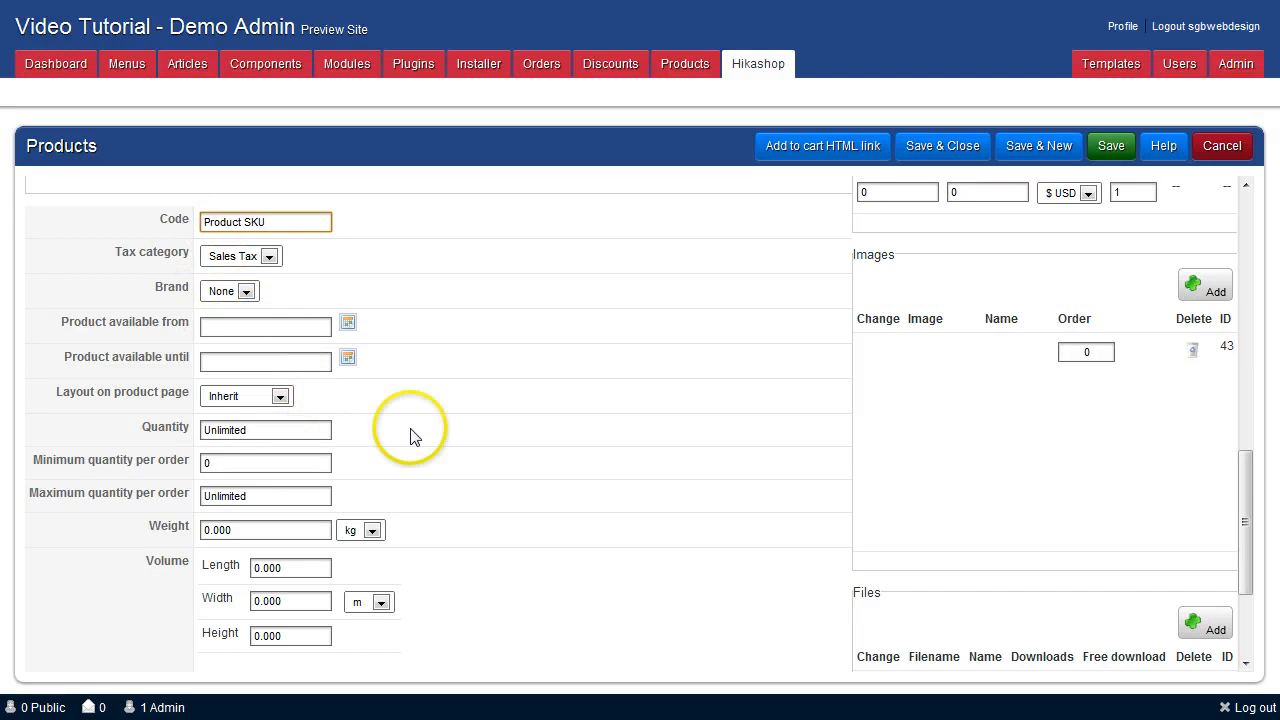
{"action": "scroll", "scroll_direction": "down", "scroll_amount": 3}
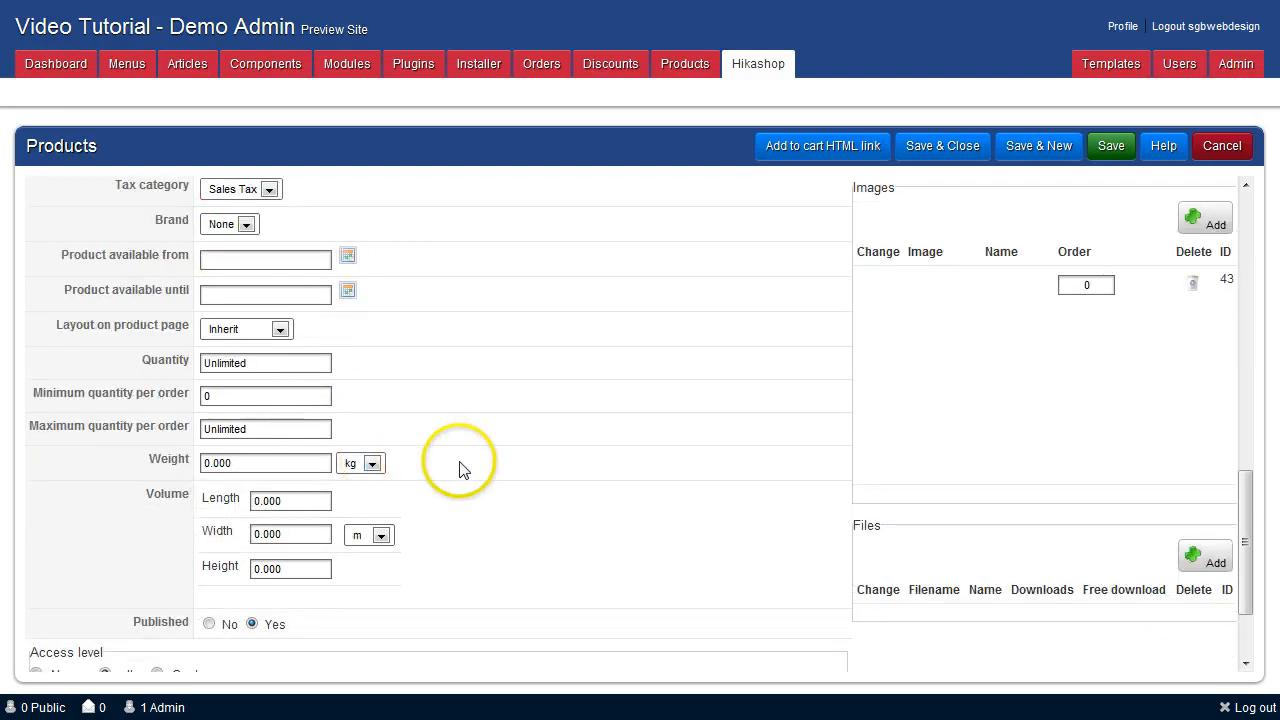
{"action": "scroll", "scroll_direction": "down", "scroll_amount": 3}
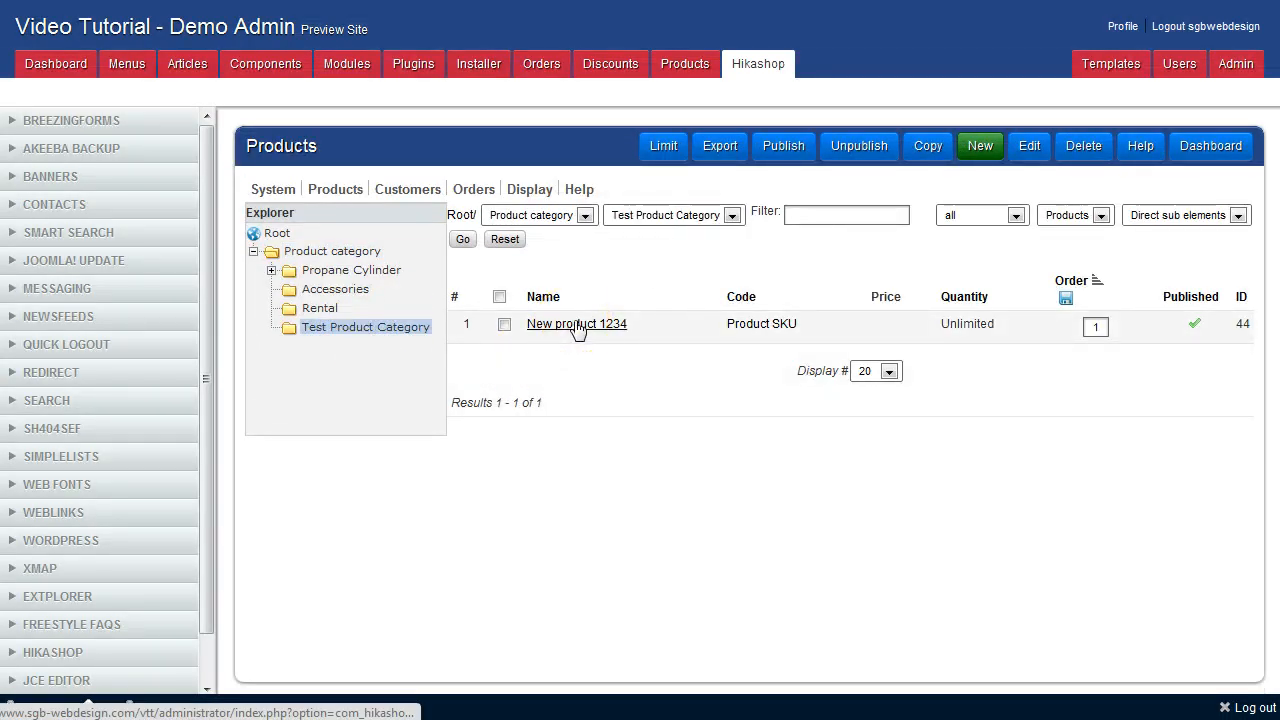
- Reopen New product 1234 from the Test Product Category product list
{"action": "left_click", "coordinate": [576, 323]}
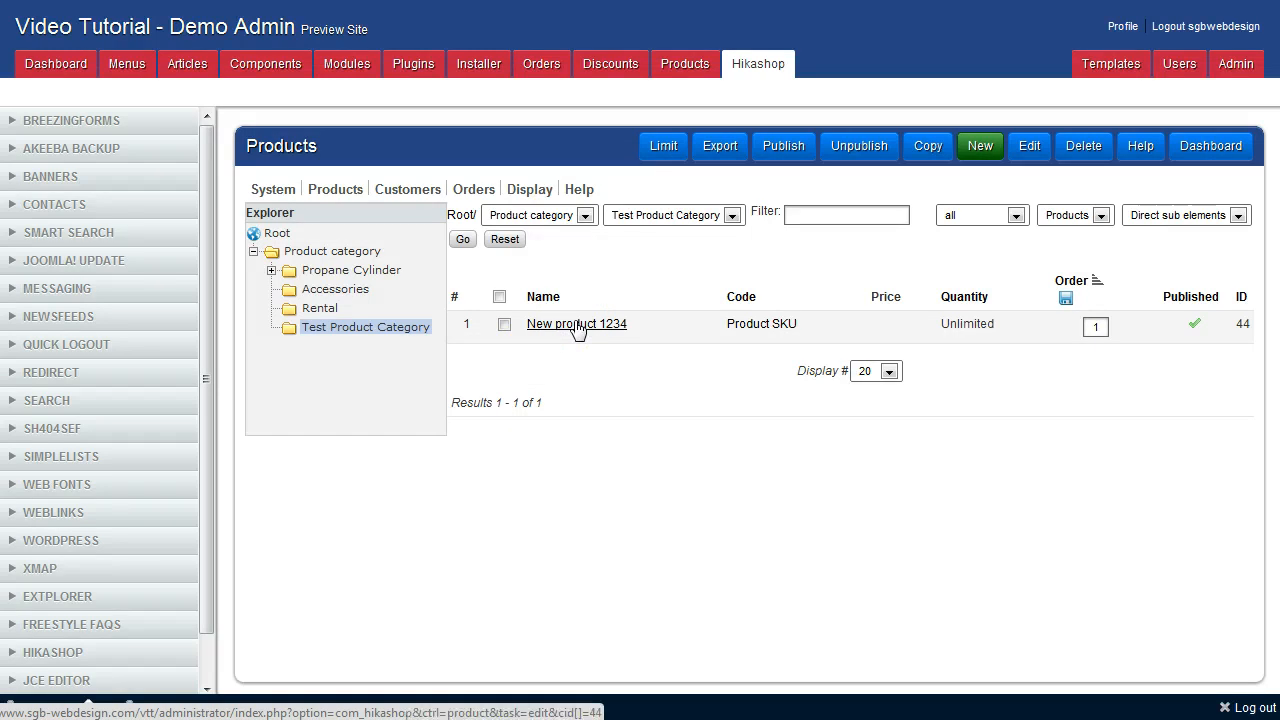